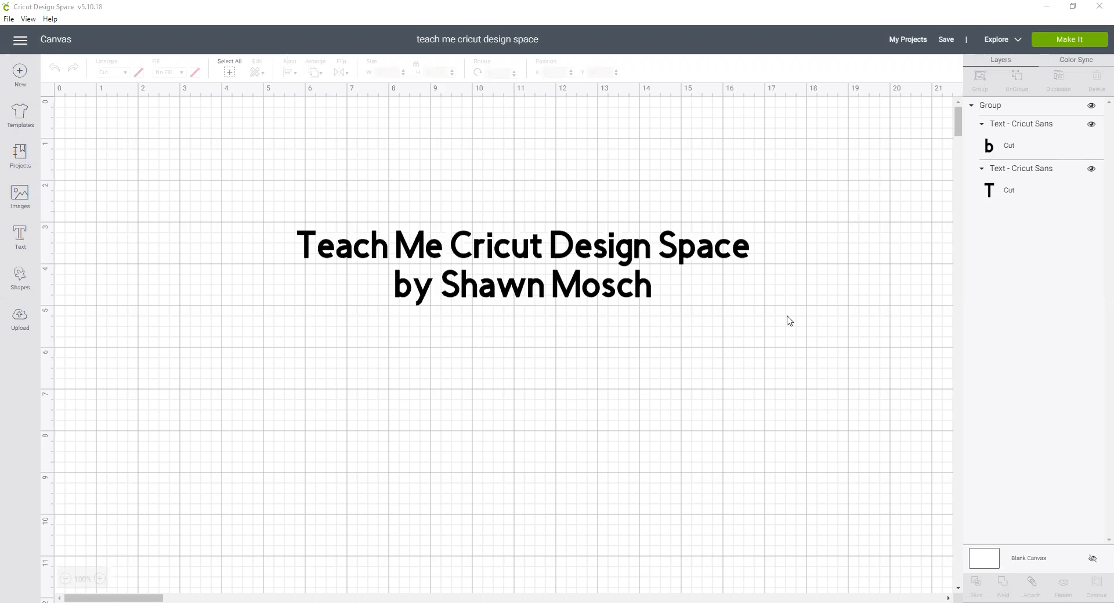
pyautogui.moveTo(783, 320)
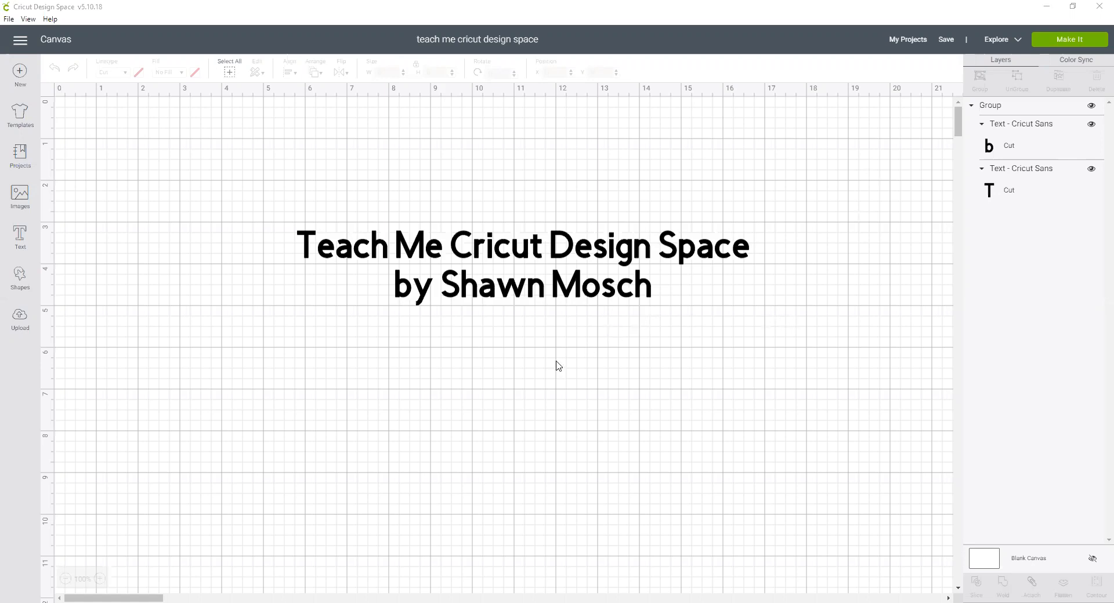
pyautogui.moveTo(552, 355)
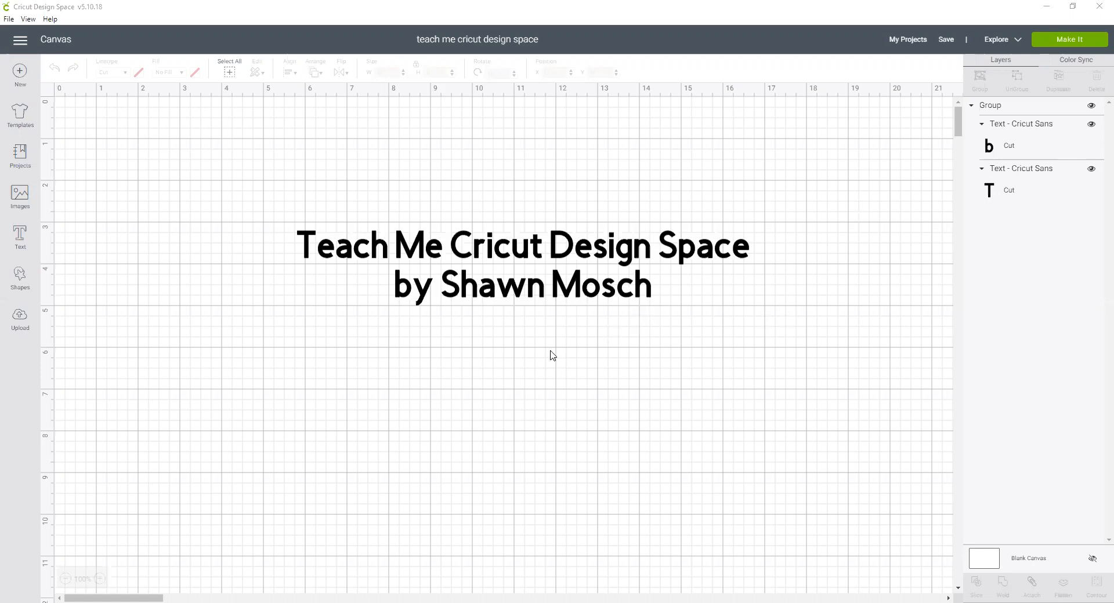
pyautogui.moveTo(547, 298)
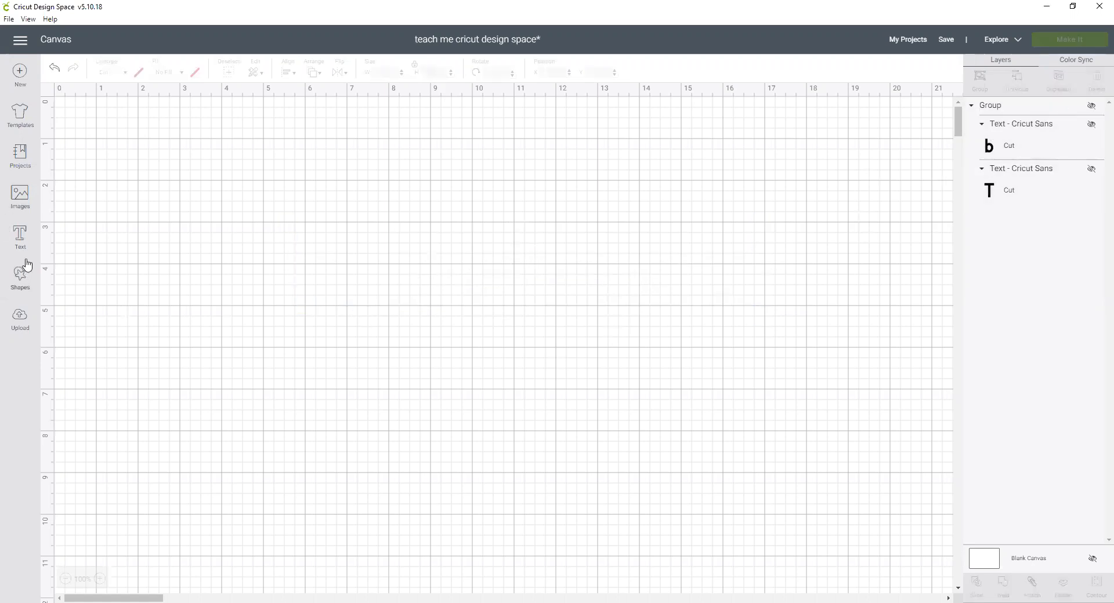
# Add a square from Shapes onto the canvas and size it to 10 × 10 inches
pyautogui.click(20, 275)
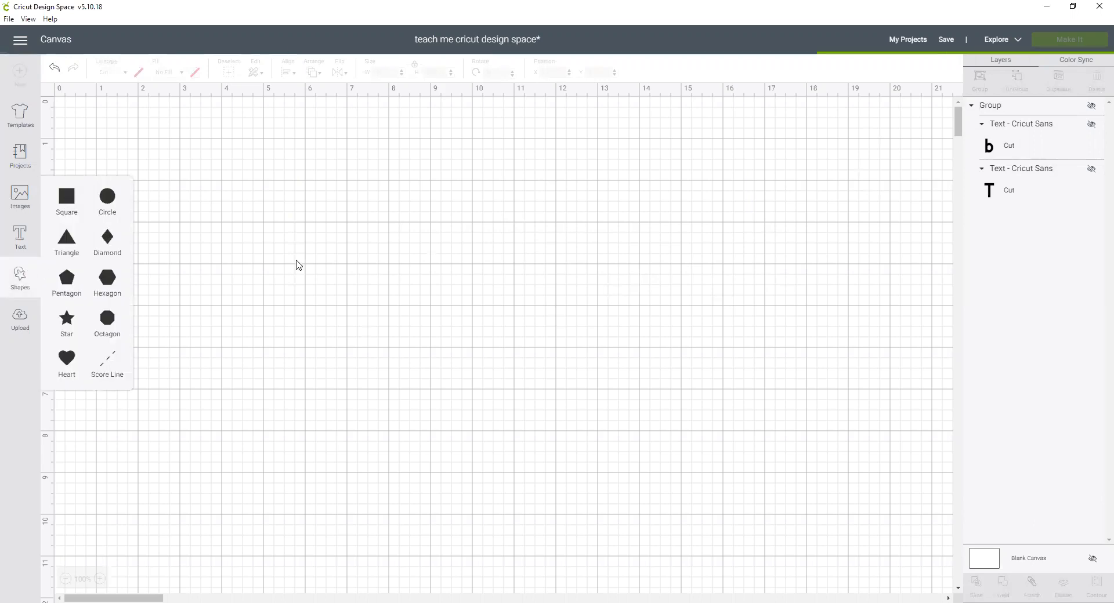
pyautogui.click(66, 201)
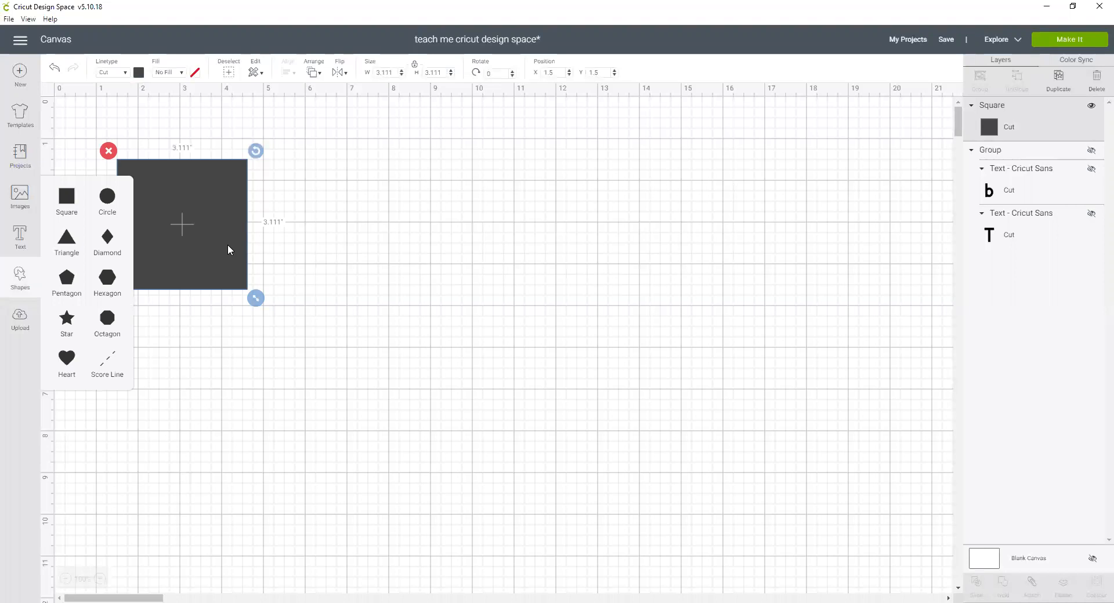
pyautogui.moveTo(183, 224); pyautogui.dragTo(291, 257)
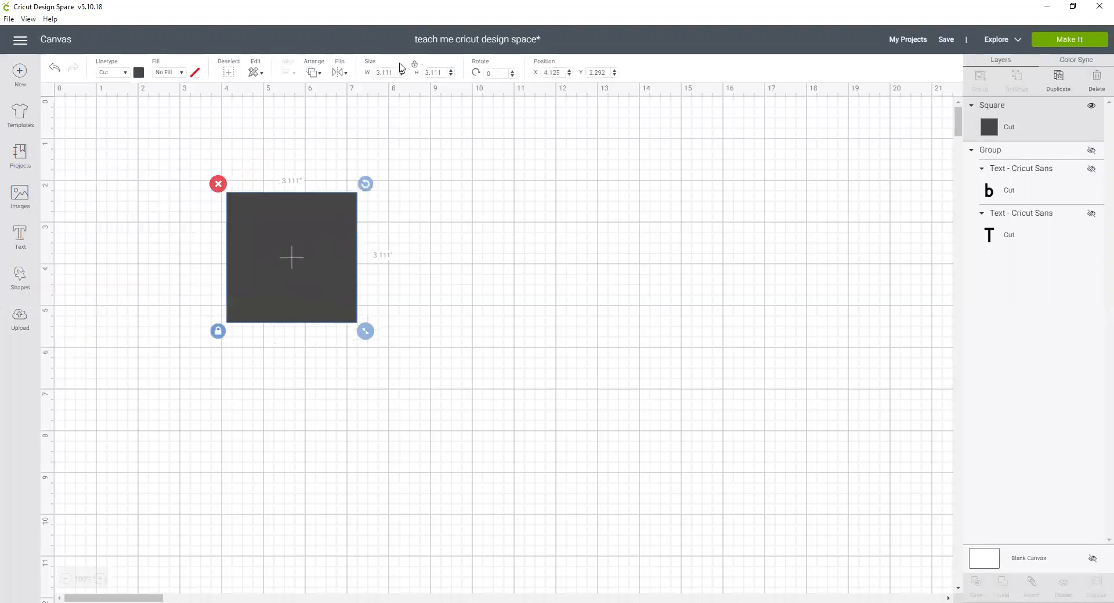
pyautogui.tripleClick(385, 72)
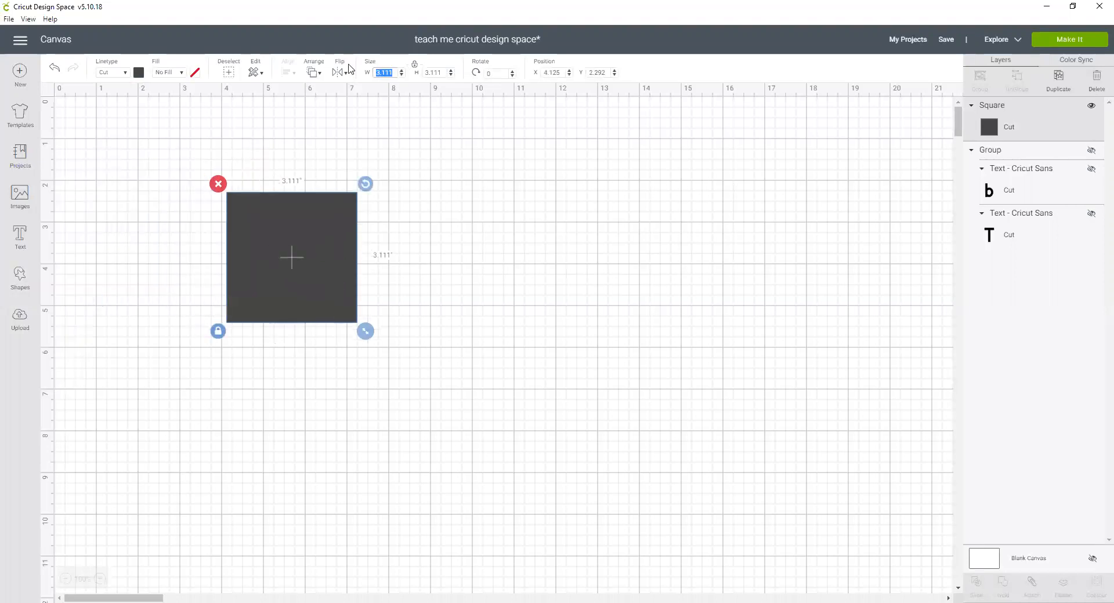
pyautogui.write('10')
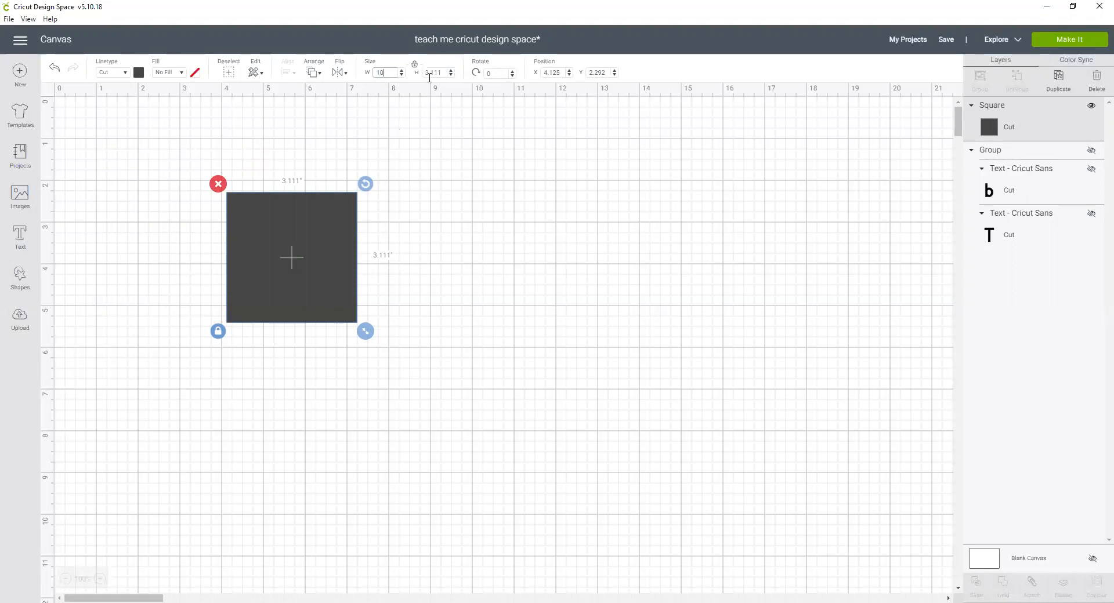
pyautogui.write('10')
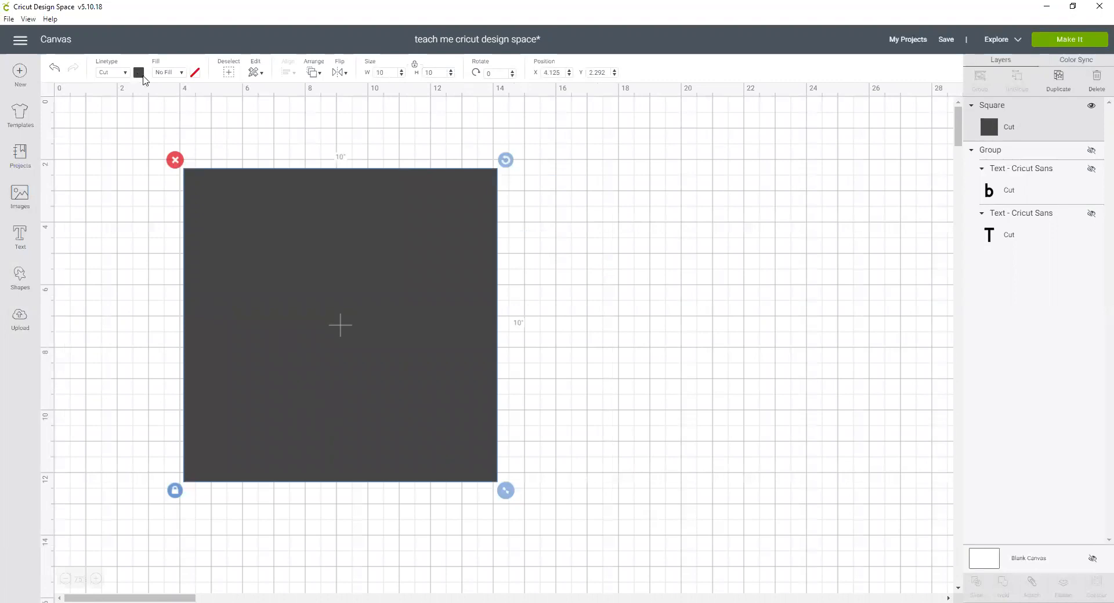
# Colour the 10-inch square dark purple from the Material colors palette
pyautogui.click(138, 72)
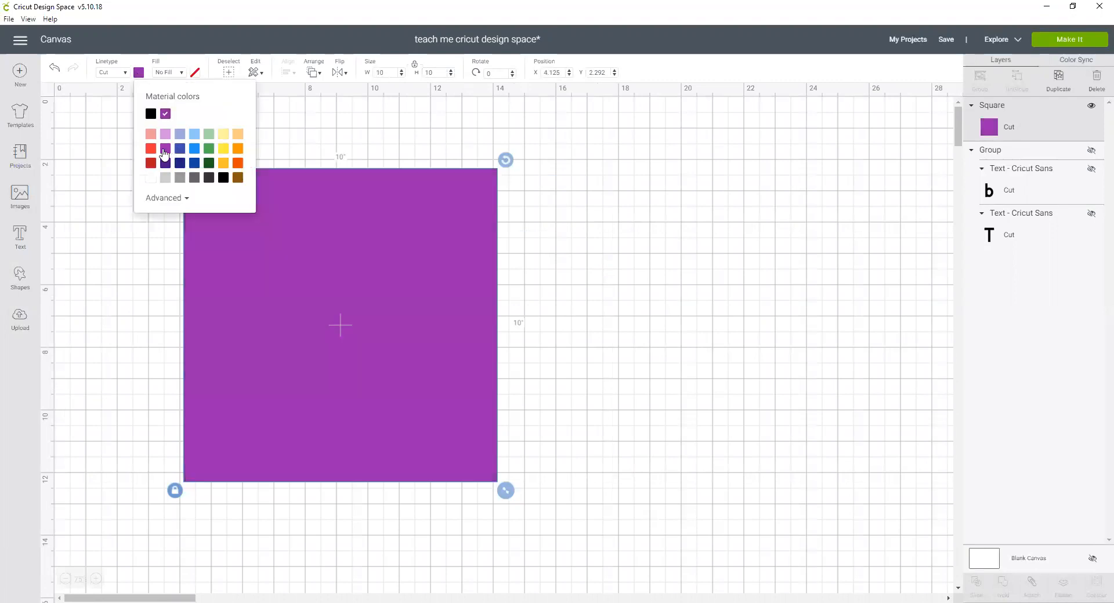
pyautogui.moveTo(561, 264)
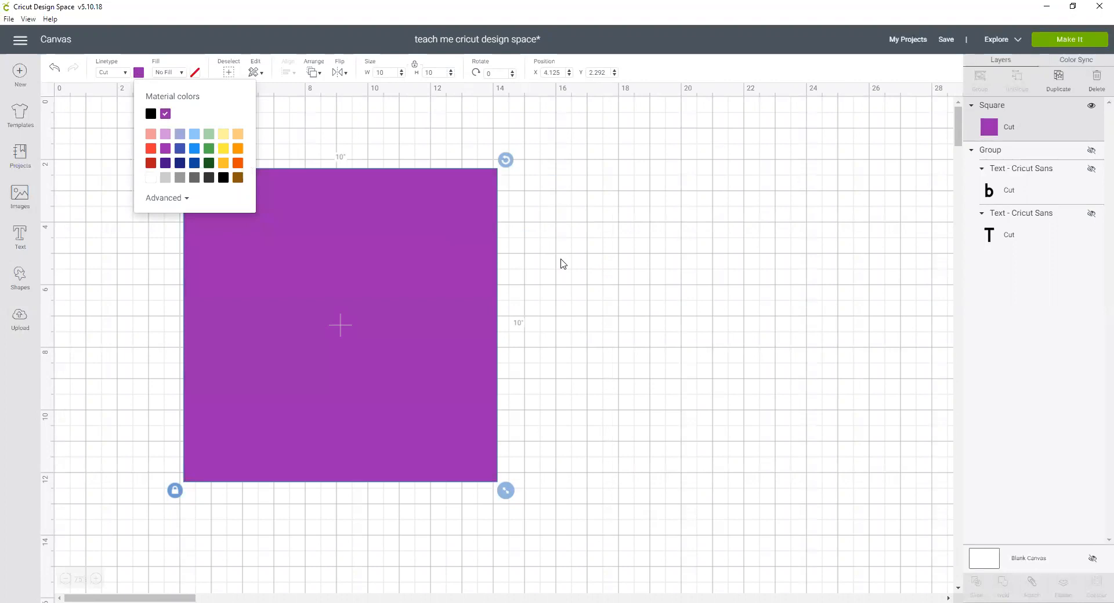
pyautogui.click(165, 163)
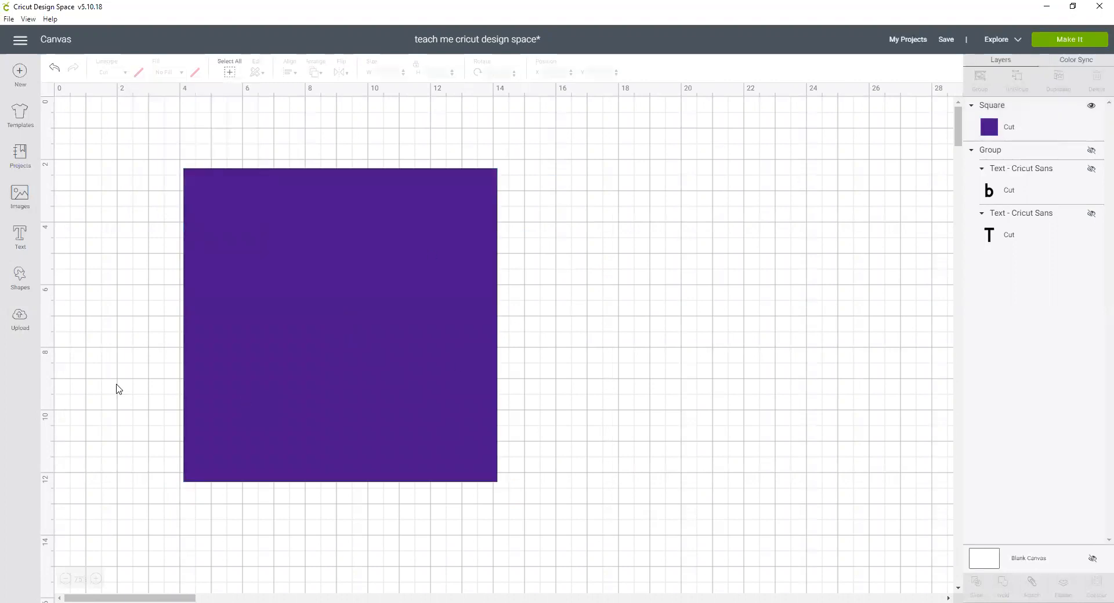
pyautogui.moveTo(42, 276)
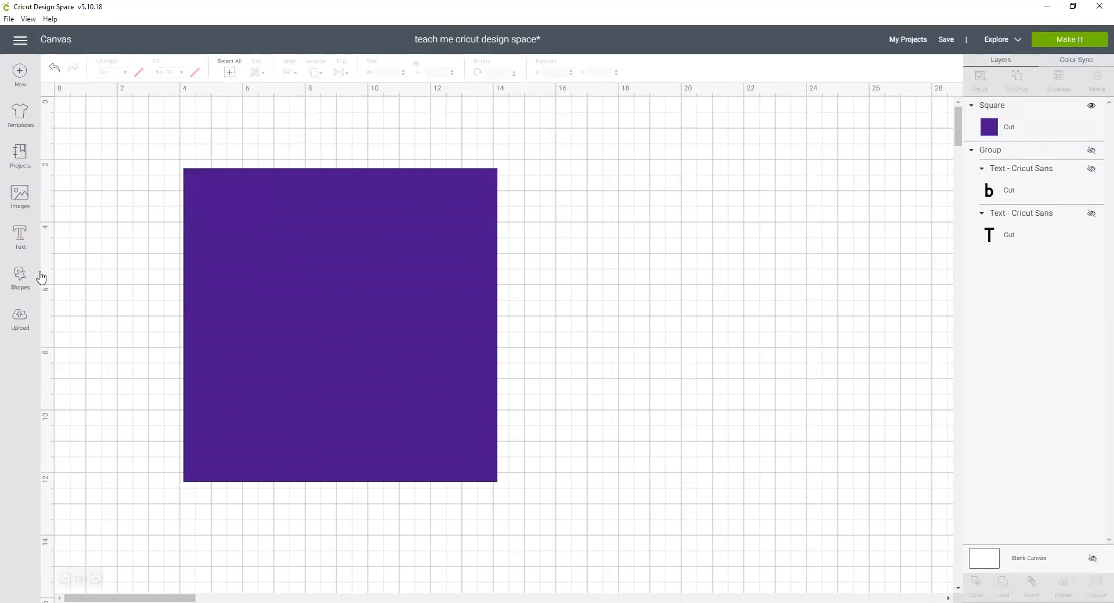
pyautogui.moveTo(25, 235)
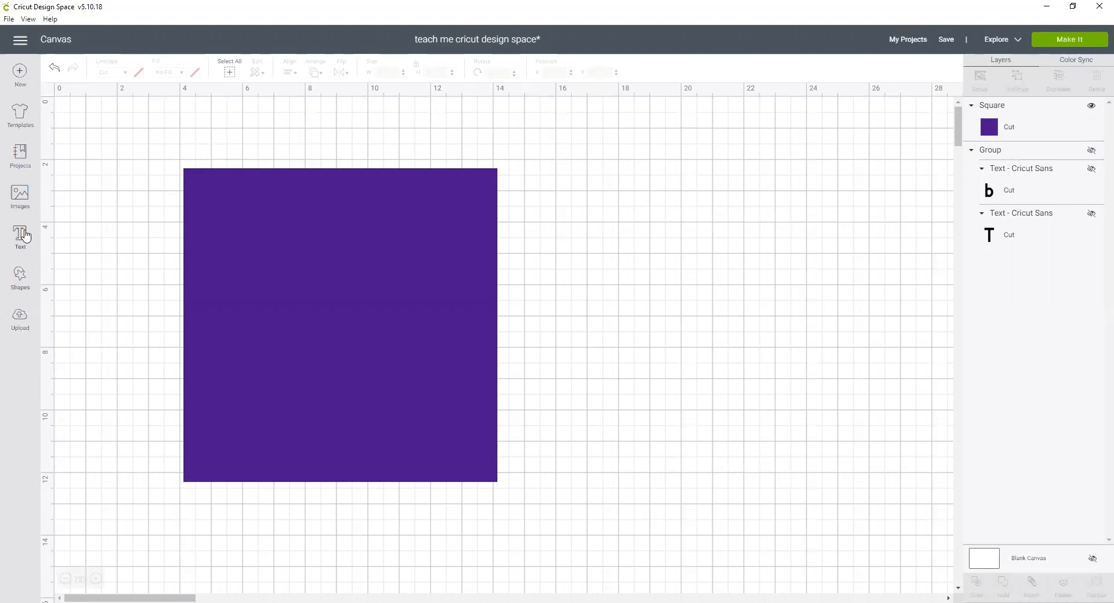
# Search the image library for 'flour' and browse down through the flourish results
pyautogui.click(19, 195)
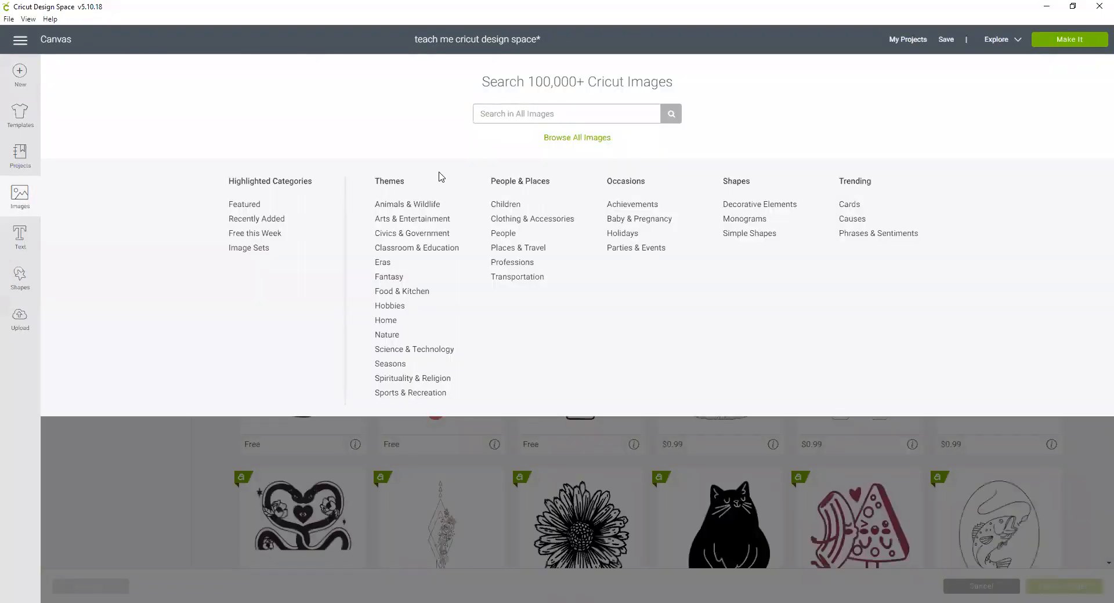
pyautogui.write('flourish')
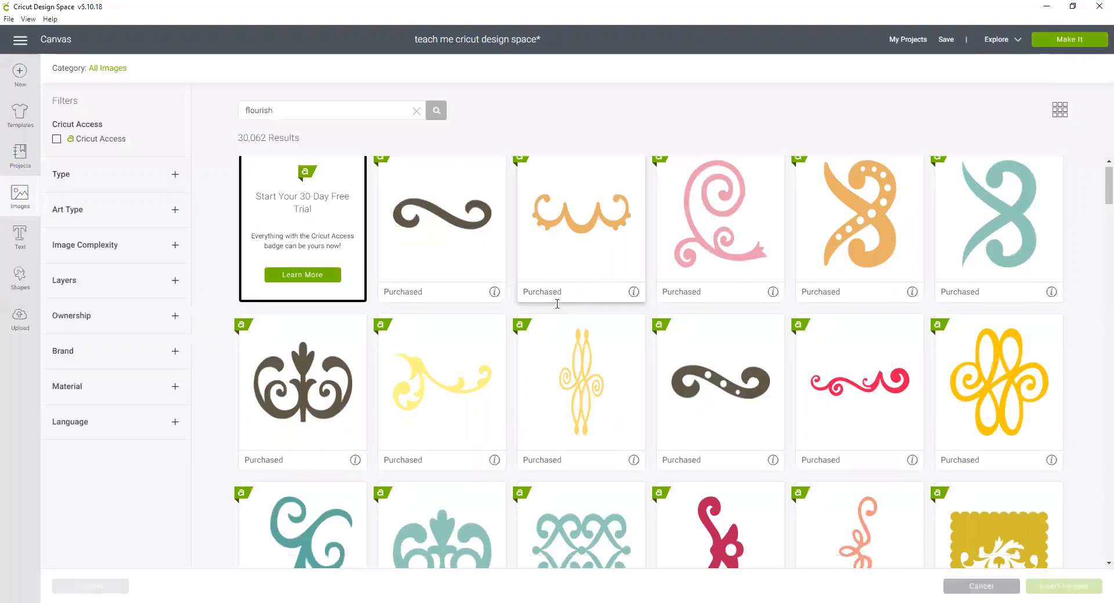
pyautogui.scroll(-3)
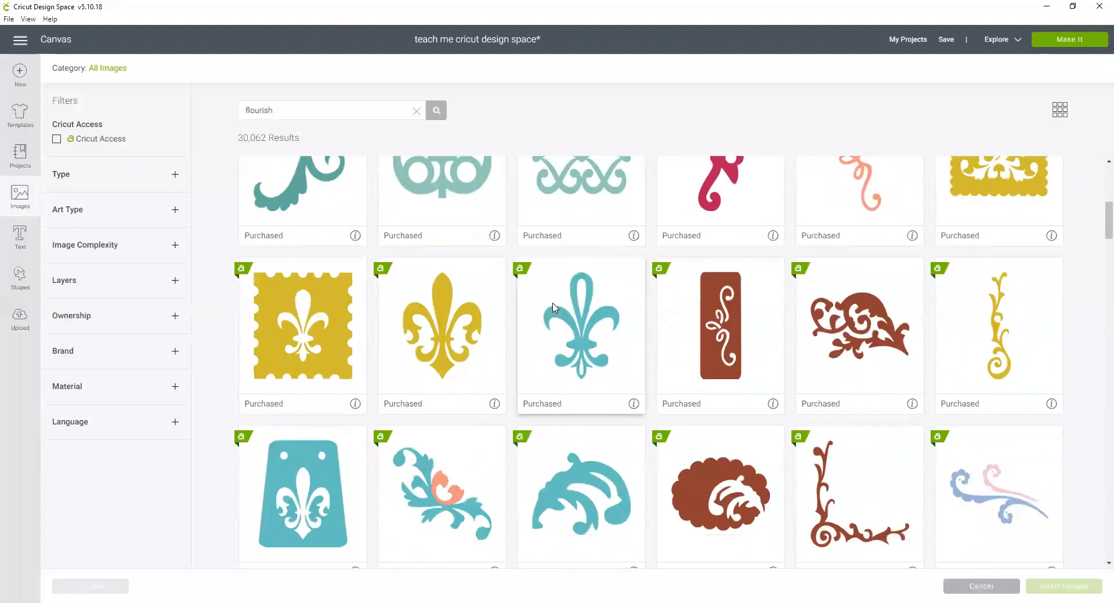
pyautogui.scroll(-3)
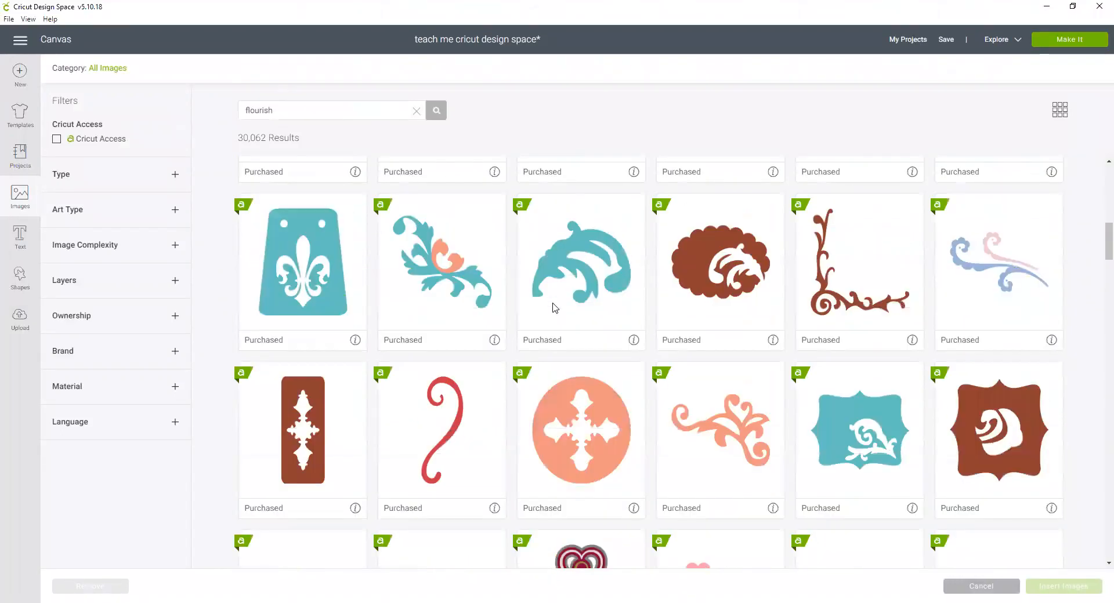
pyautogui.scroll(-3)
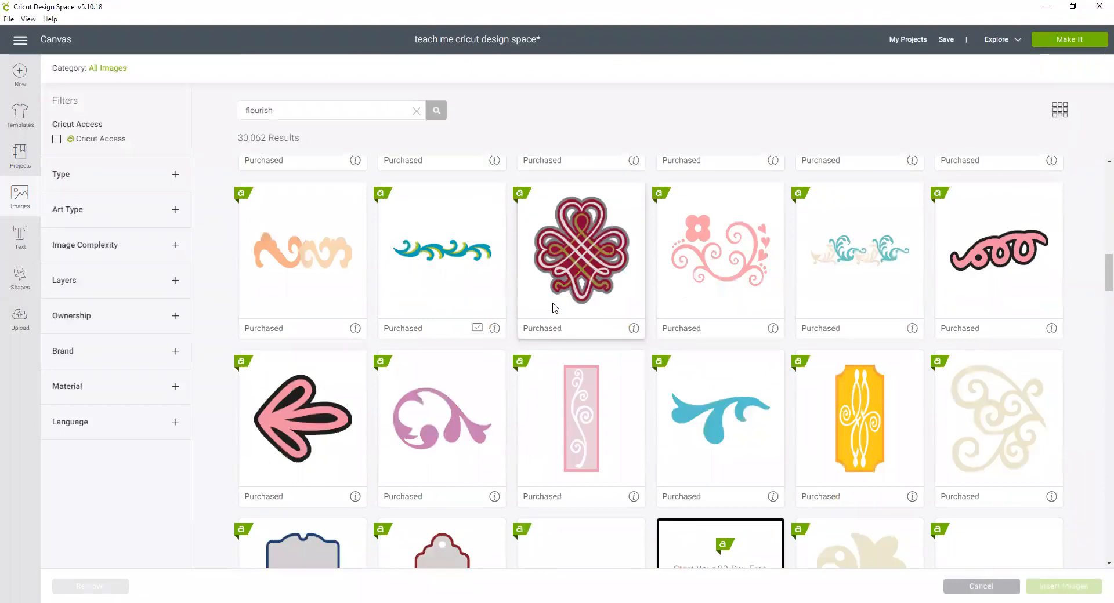
pyautogui.scroll(-3)
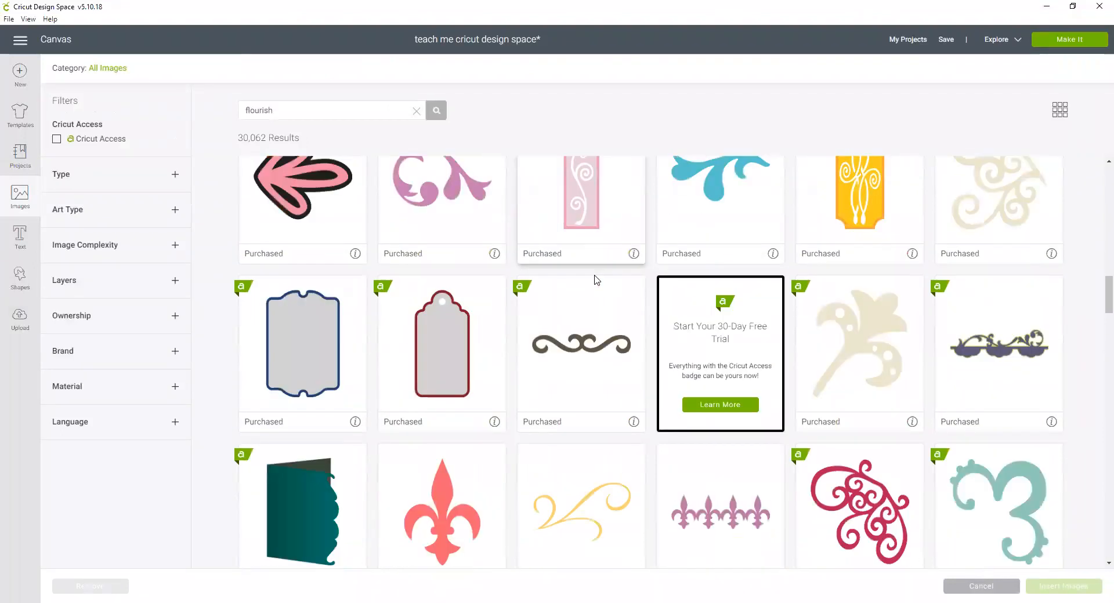
pyautogui.scroll(-3)
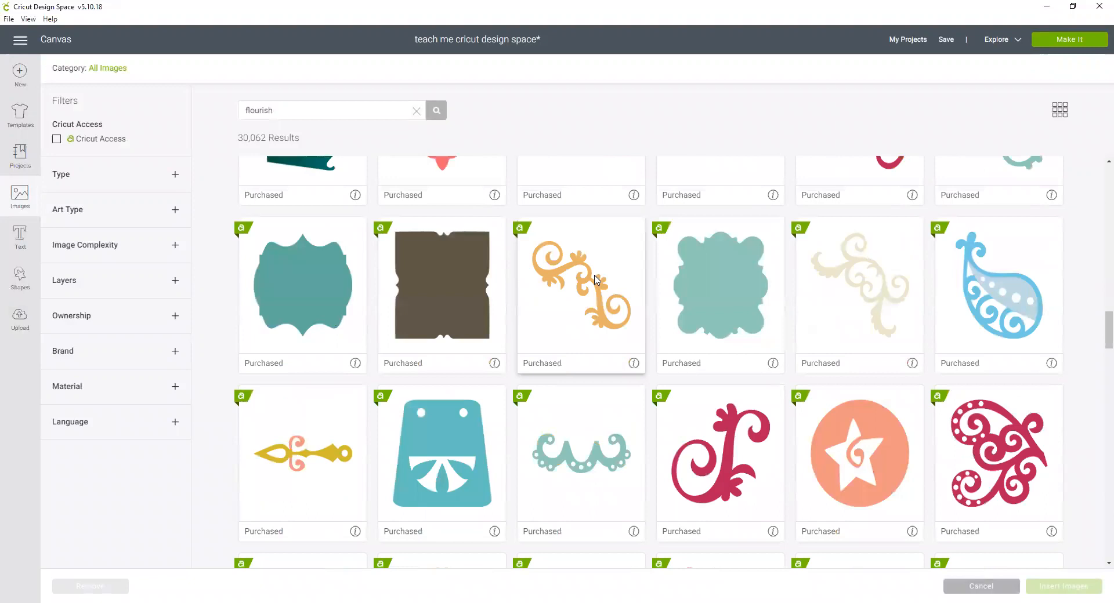
pyautogui.scroll(-3)
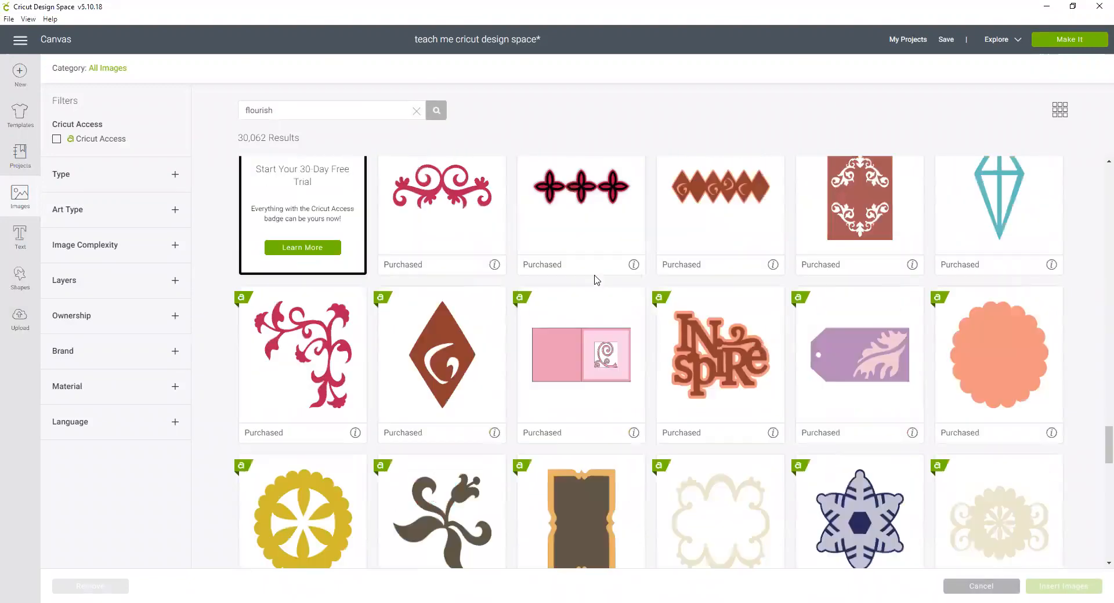
pyautogui.scroll(-3)
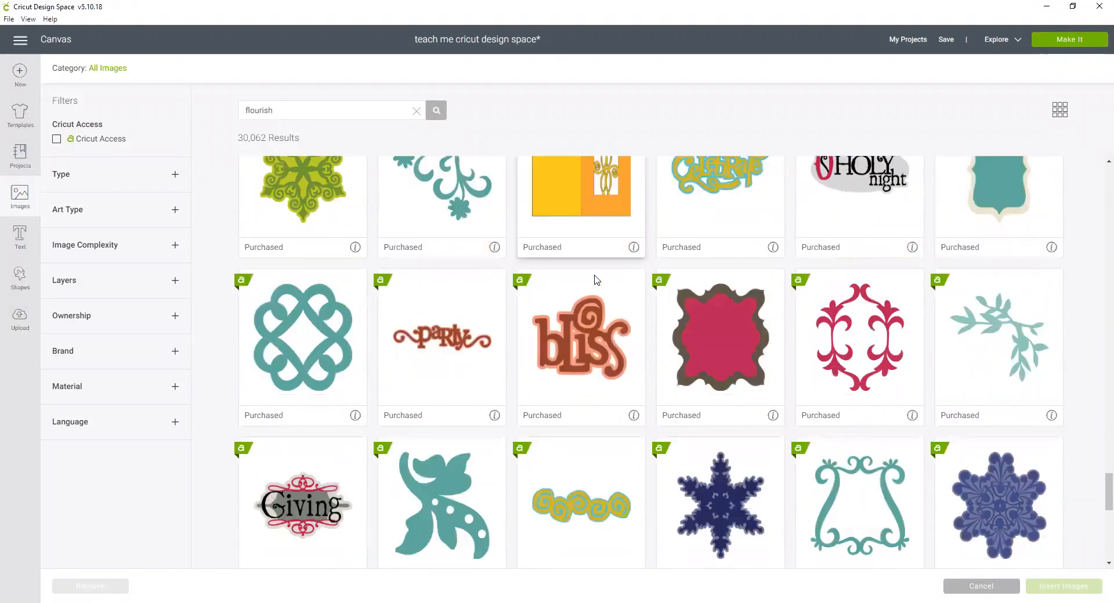
pyautogui.scroll(-3)
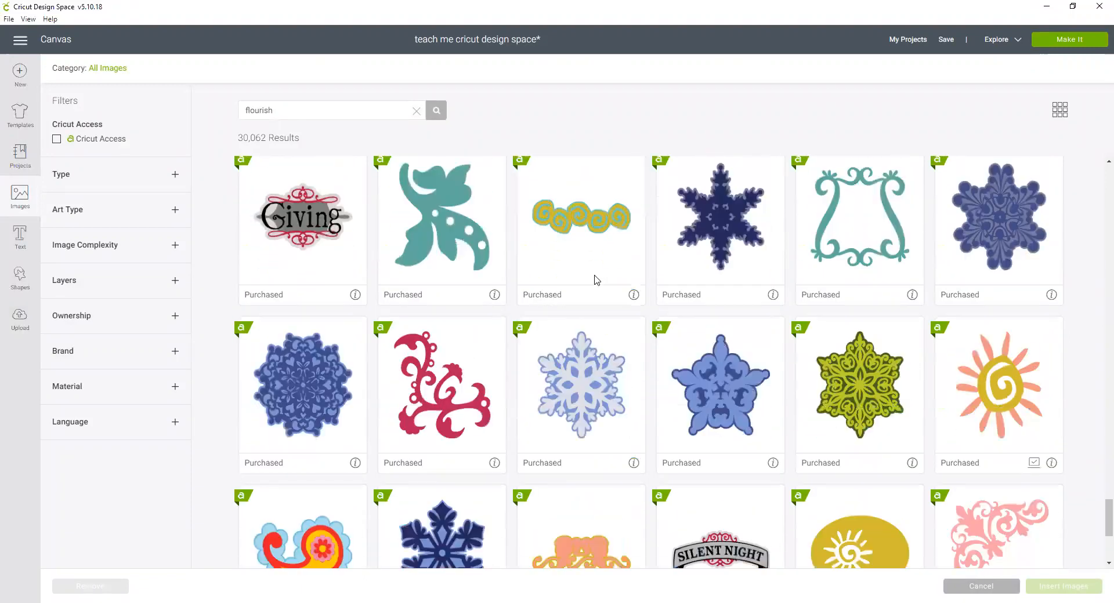
pyautogui.scroll(-3)
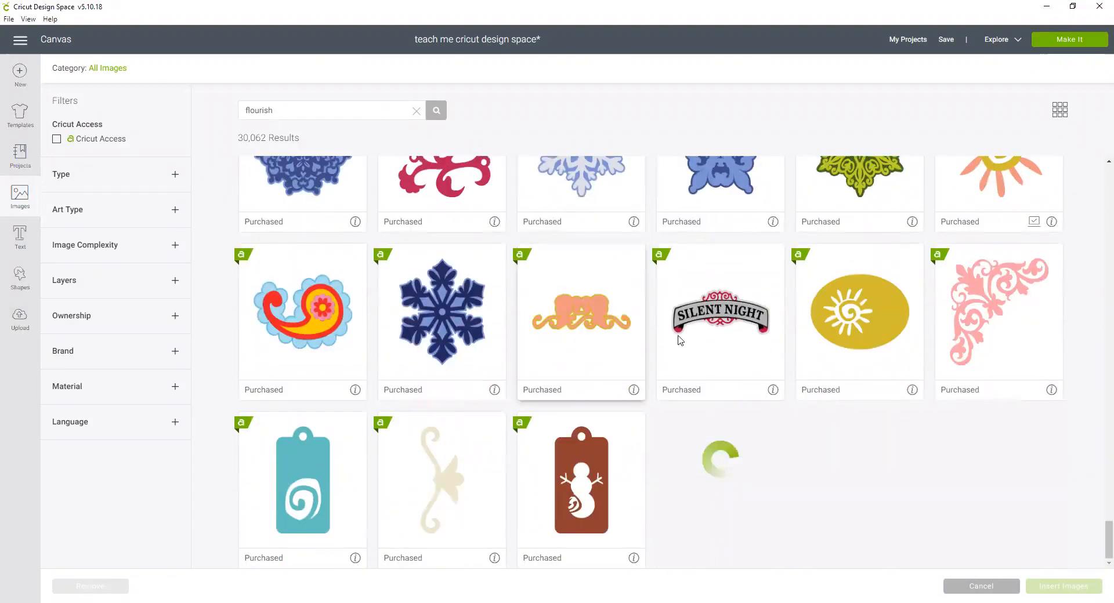
pyautogui.scroll(-3)
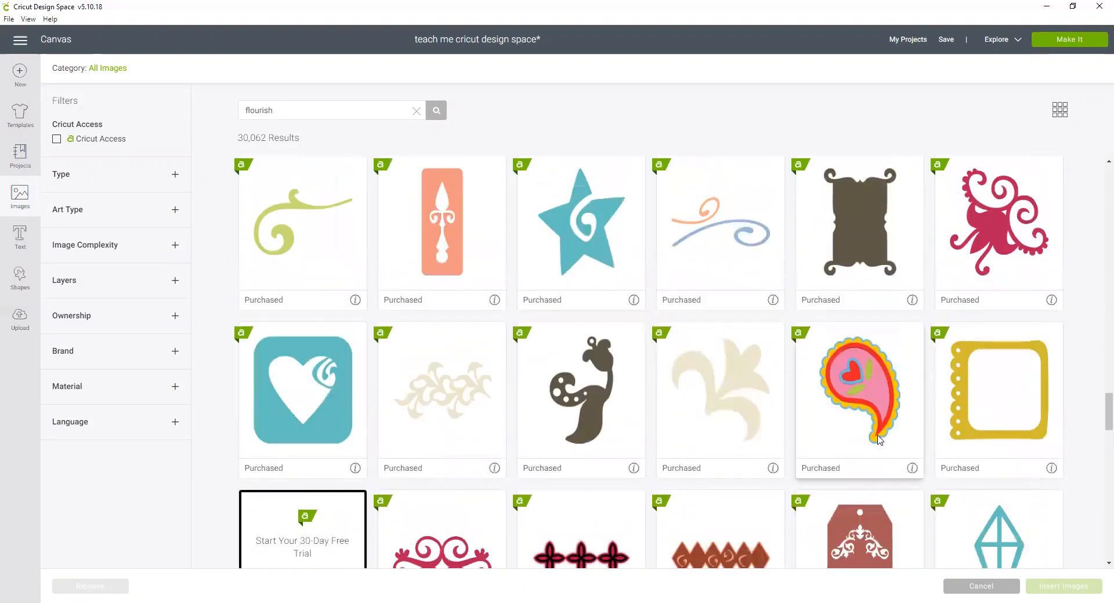
pyautogui.scroll(-3)
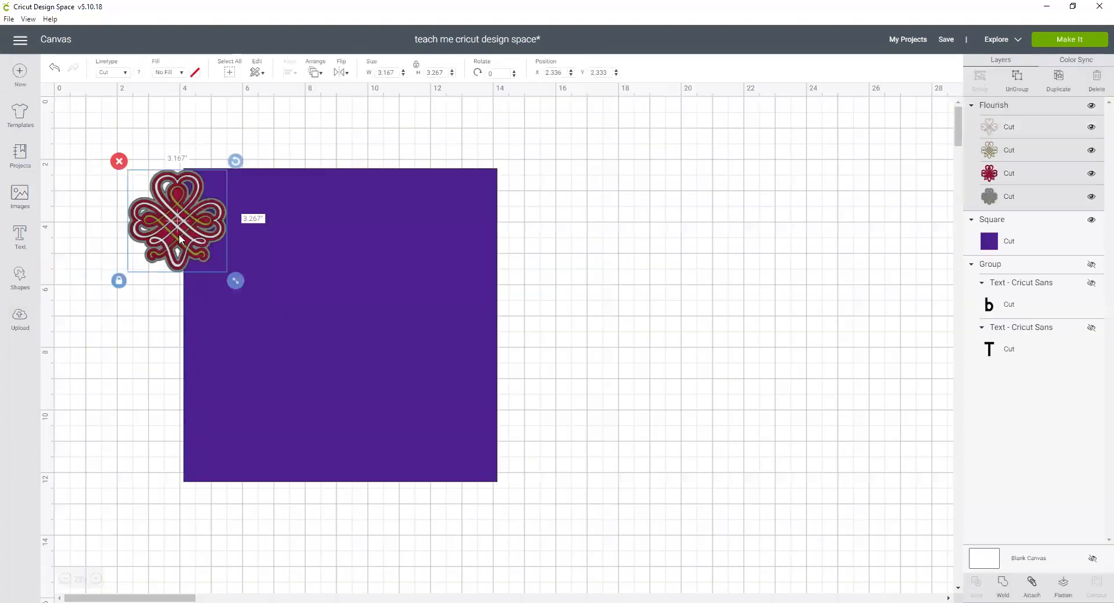
# Move the inserted flourish image onto the purple square
pyautogui.moveTo(177, 220); pyautogui.dragTo(333, 252)
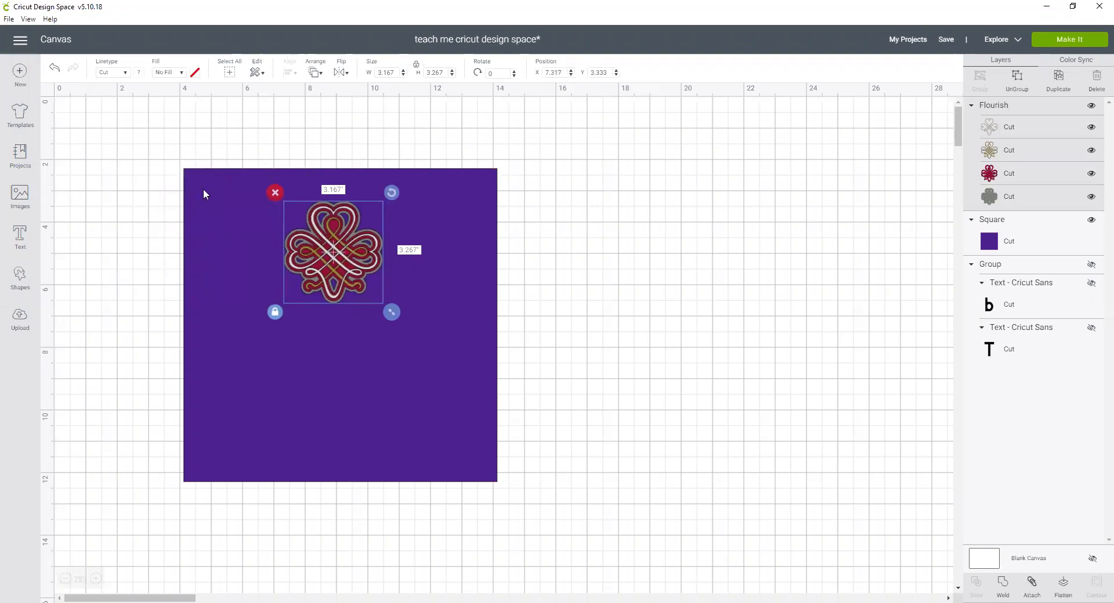
pyautogui.moveTo(362, 268)
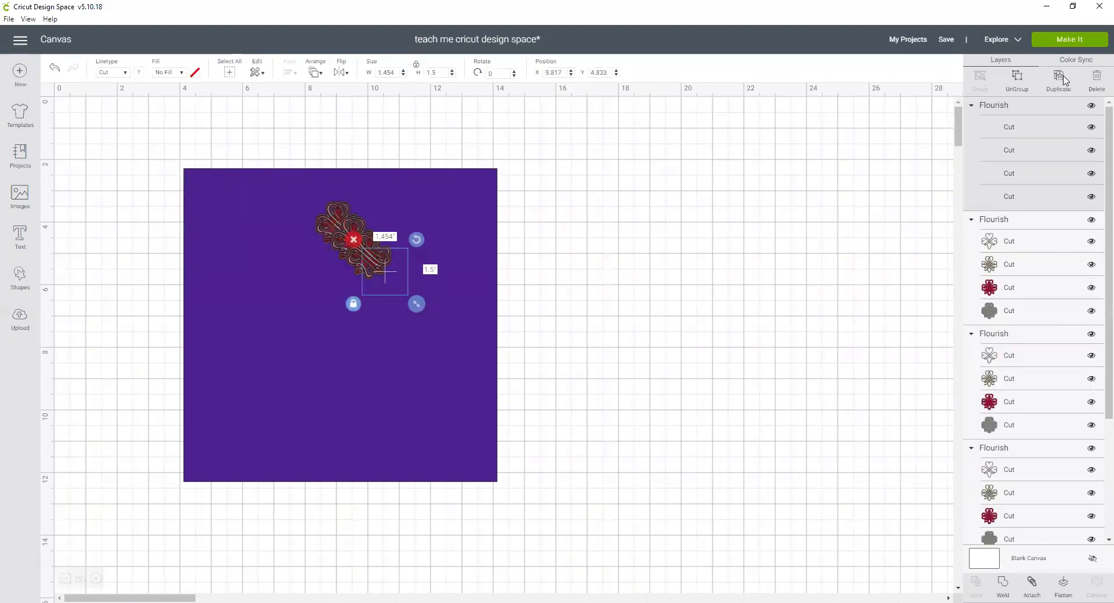
# Place five flourish copies side by side in a row along the top of the square
pyautogui.moveTo(384, 270); pyautogui.dragTo(488, 287)
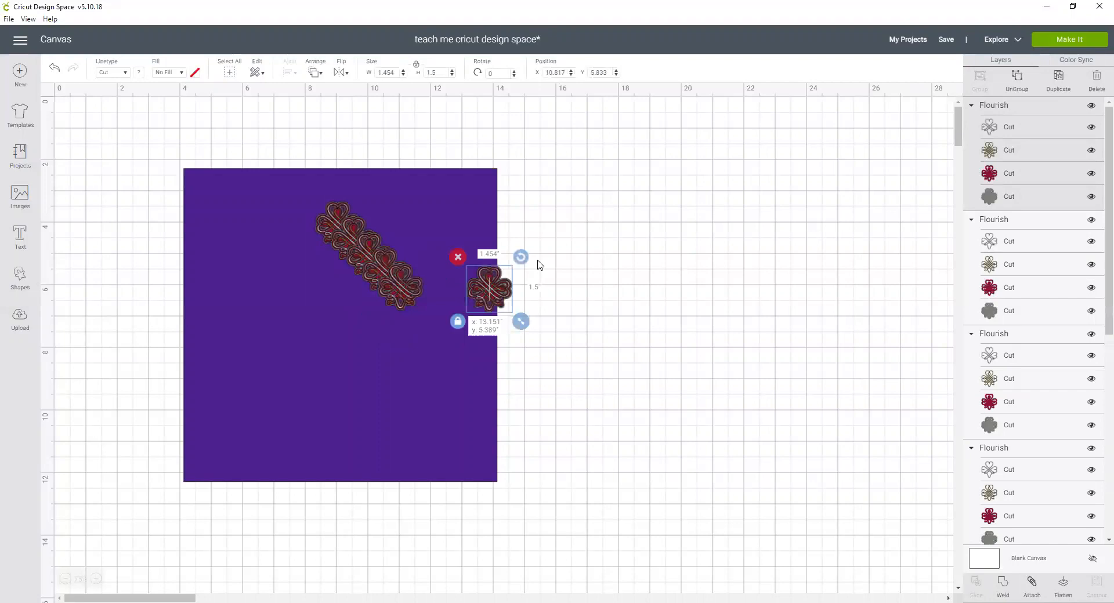
pyautogui.moveTo(489, 288); pyautogui.dragTo(475, 235)
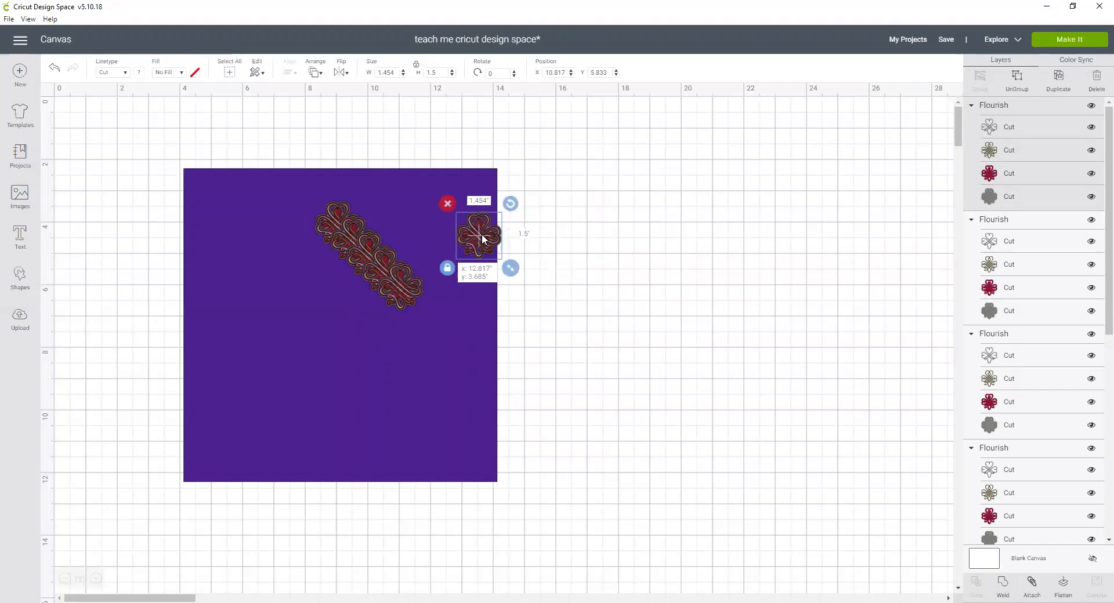
pyautogui.moveTo(482, 238); pyautogui.dragTo(469, 229)
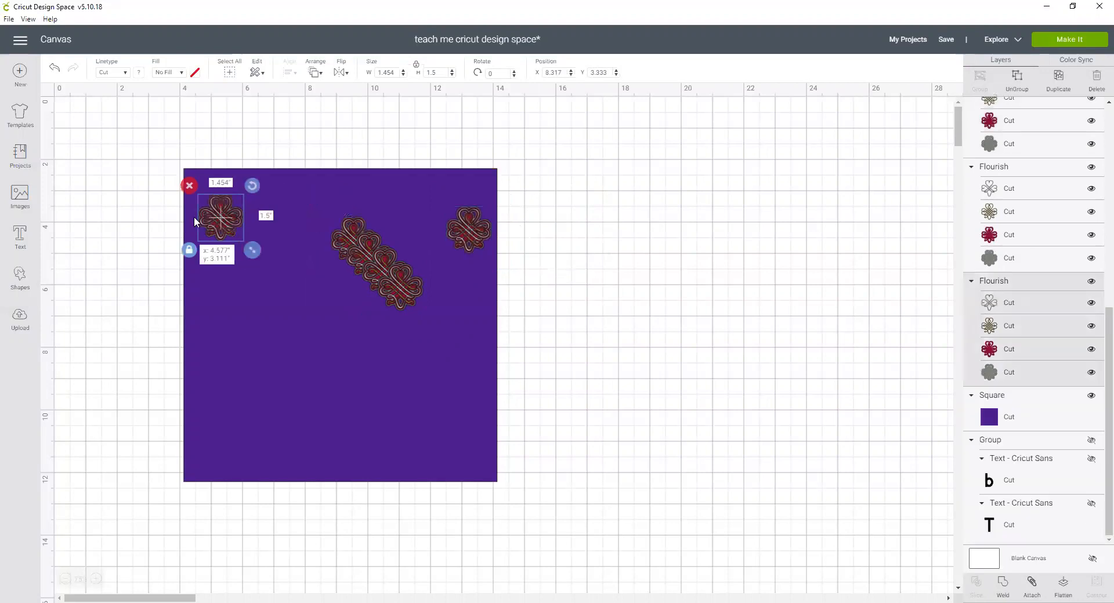
pyautogui.moveTo(221, 217); pyautogui.dragTo(209, 224)
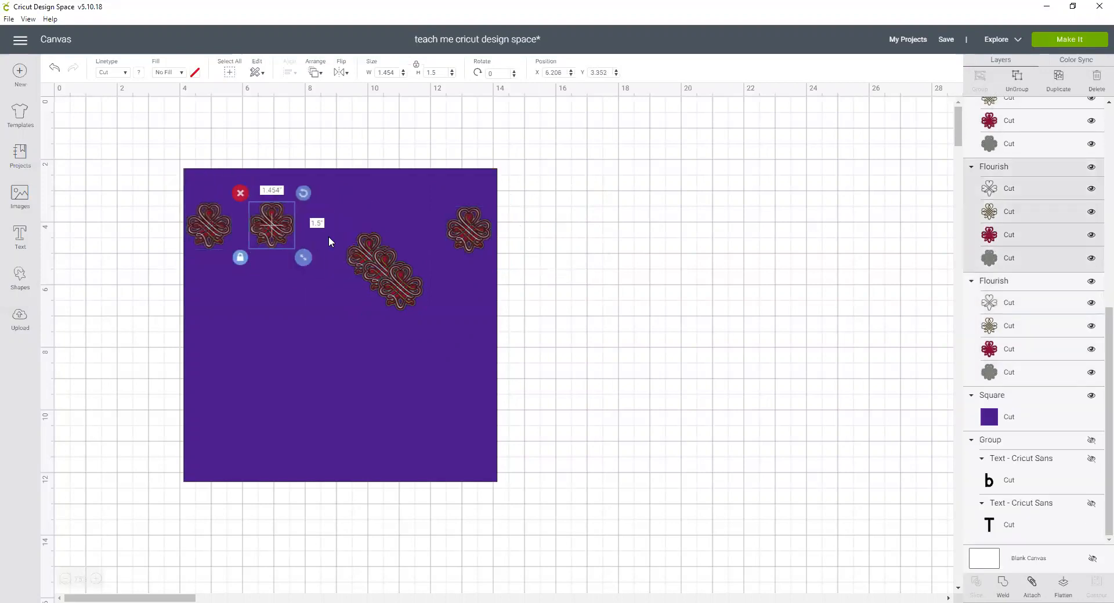
pyautogui.moveTo(272, 225); pyautogui.dragTo(345, 235)
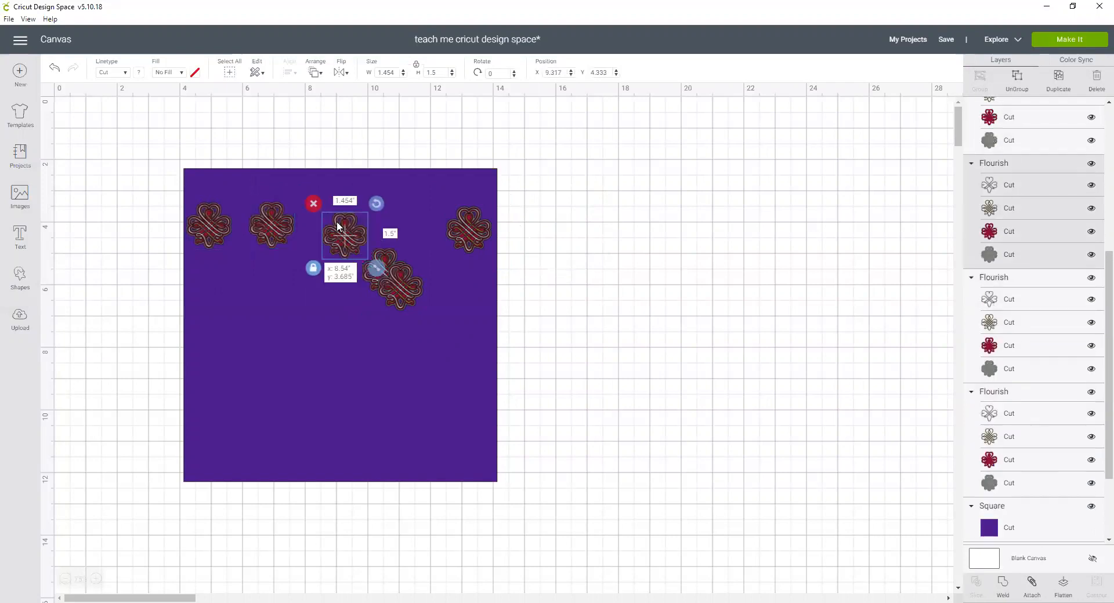
pyautogui.moveTo(344, 233); pyautogui.dragTo(334, 228)
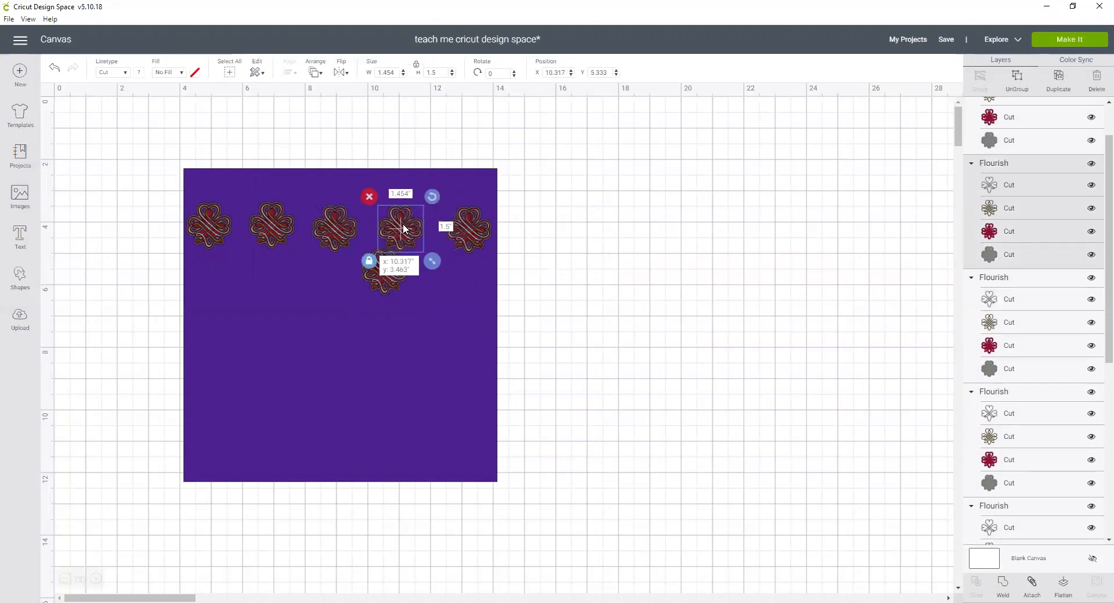
pyautogui.moveTo(399, 227); pyautogui.dragTo(563, 287)
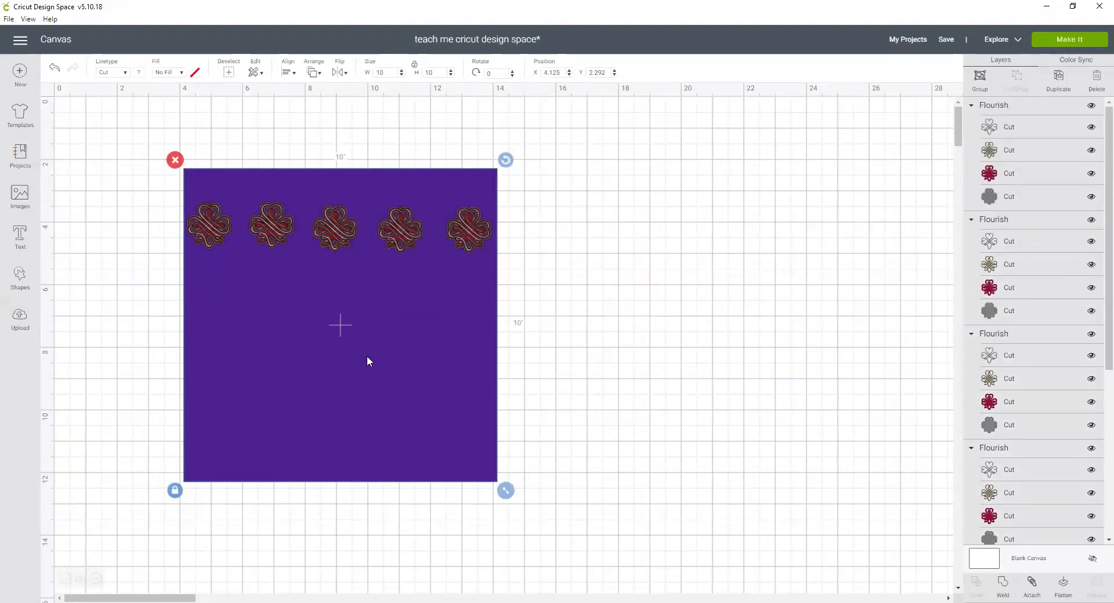
# Hide the Square layer, then Center Vertically and Distribute Horizontally the five flourishes
pyautogui.click(597, 362)
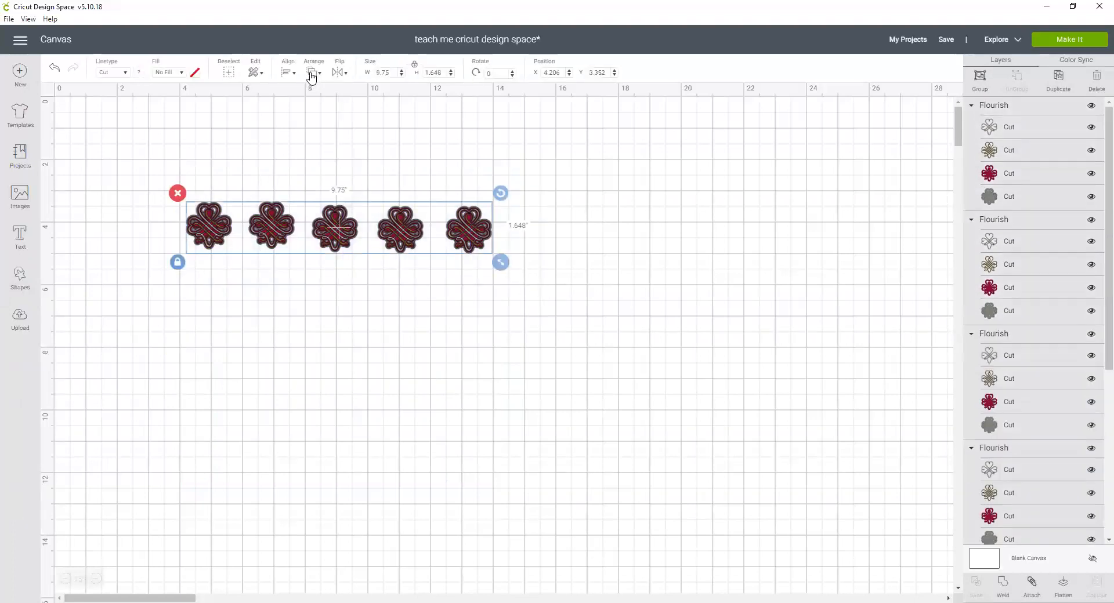
pyautogui.click(288, 72)
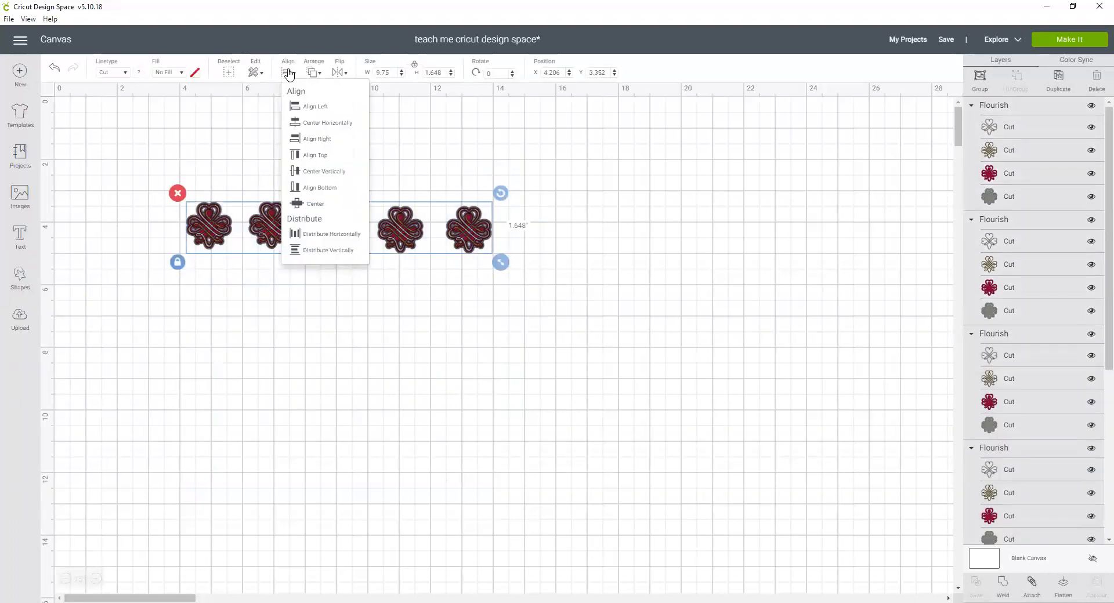
pyautogui.moveTo(315, 156)
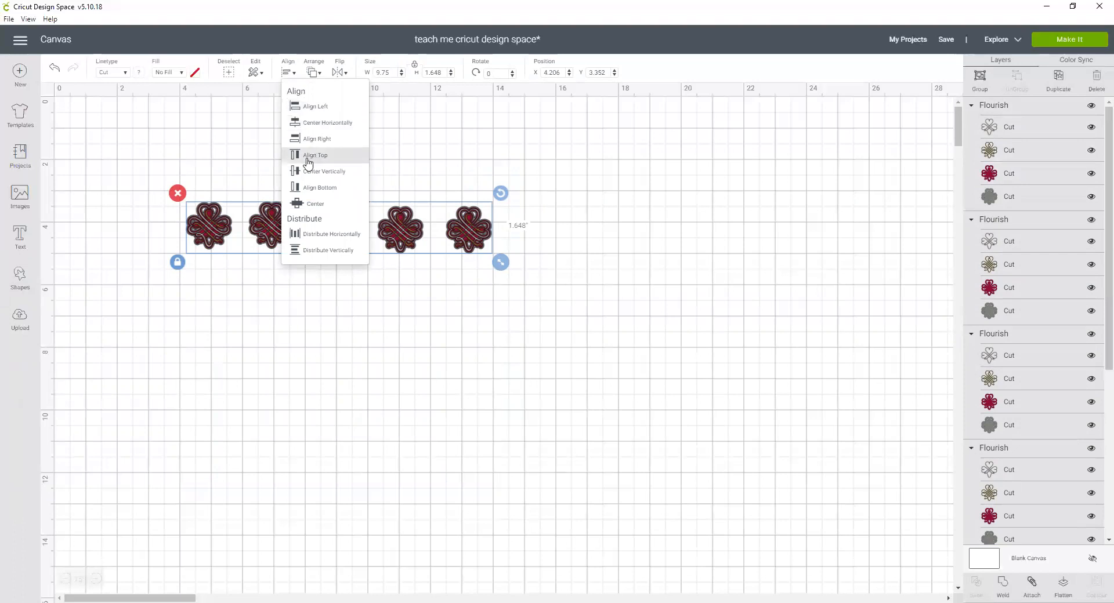
pyautogui.moveTo(304, 172)
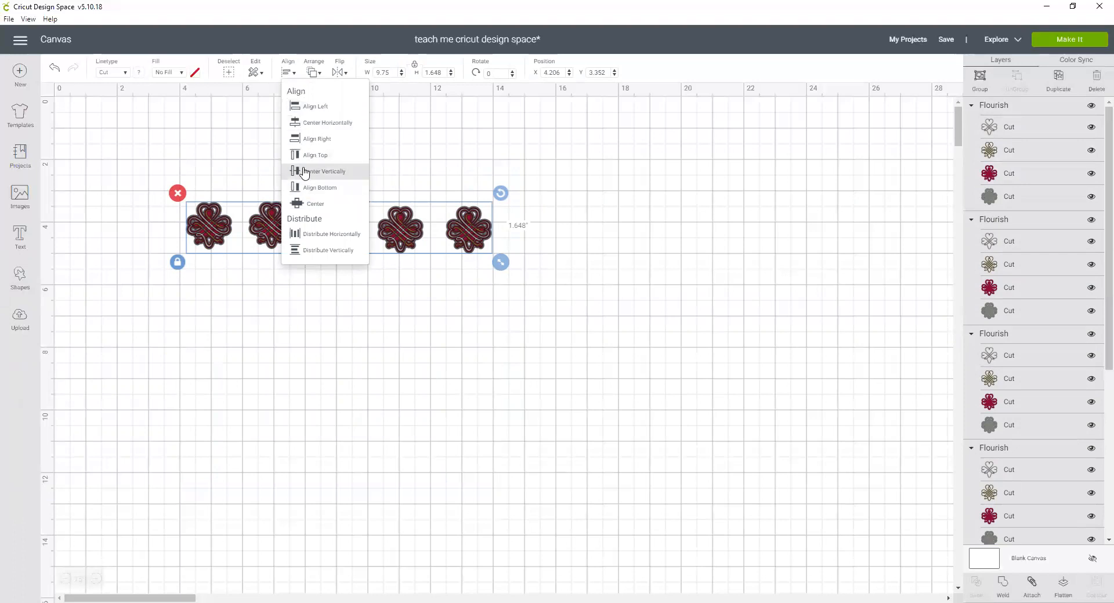
pyautogui.click(329, 234)
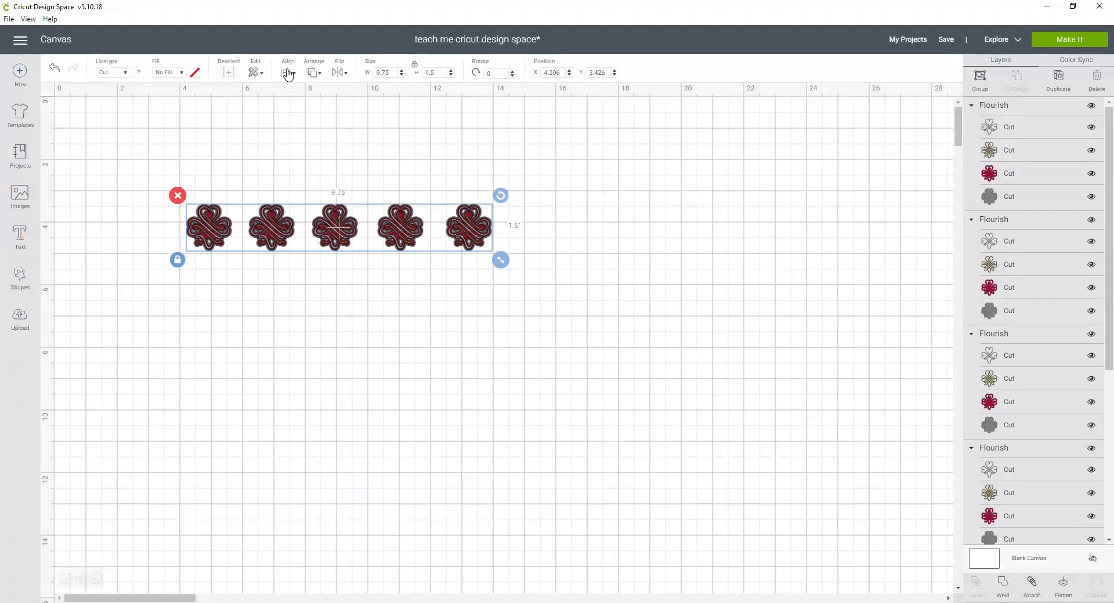
pyautogui.click(288, 71)
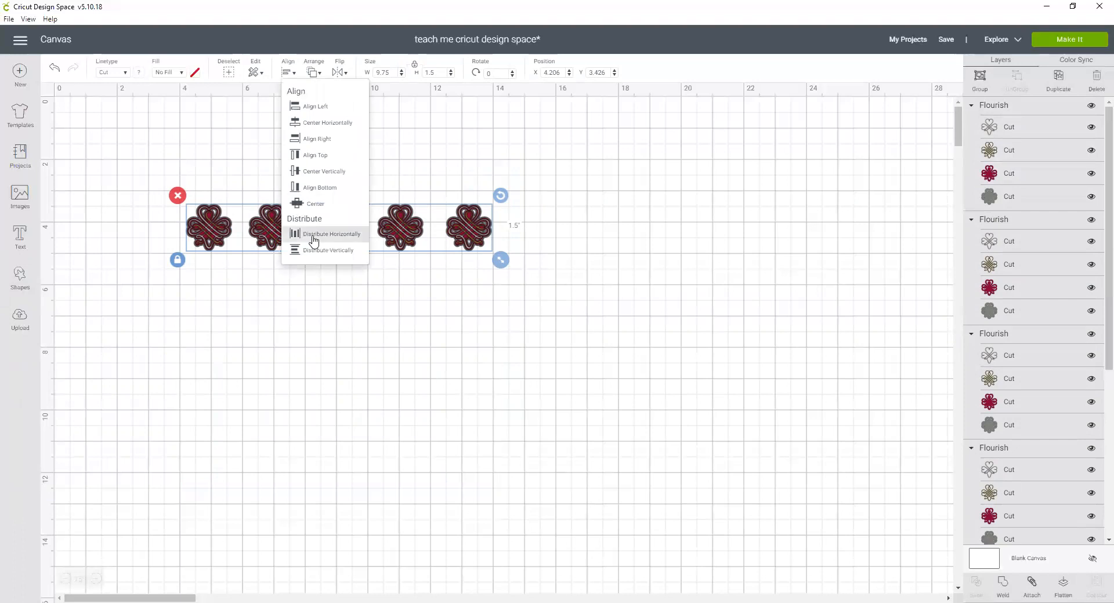
pyautogui.click(330, 235)
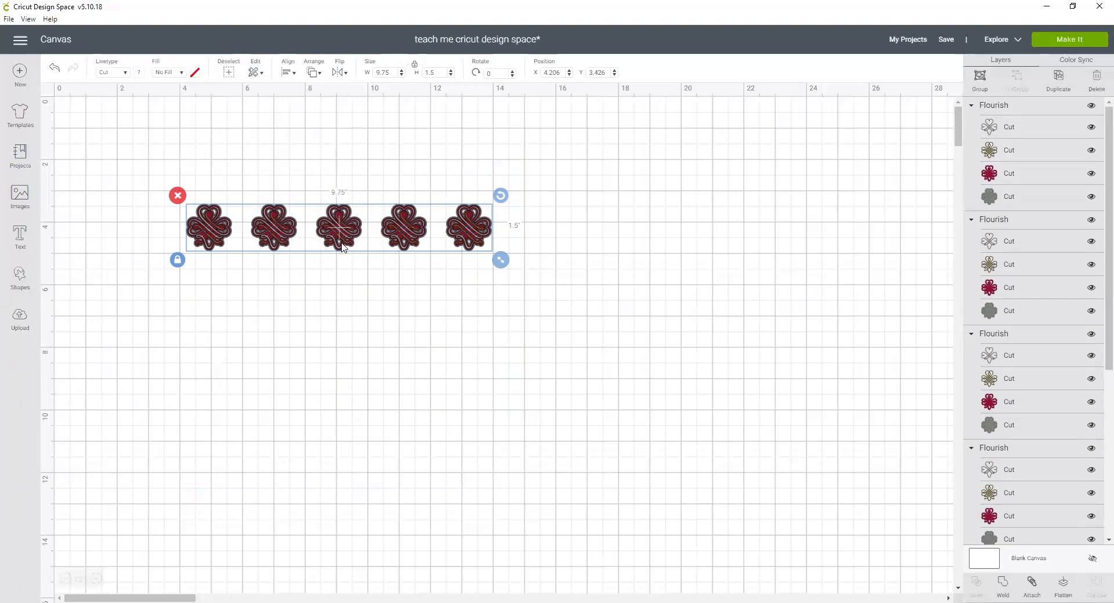
pyautogui.moveTo(436, 311)
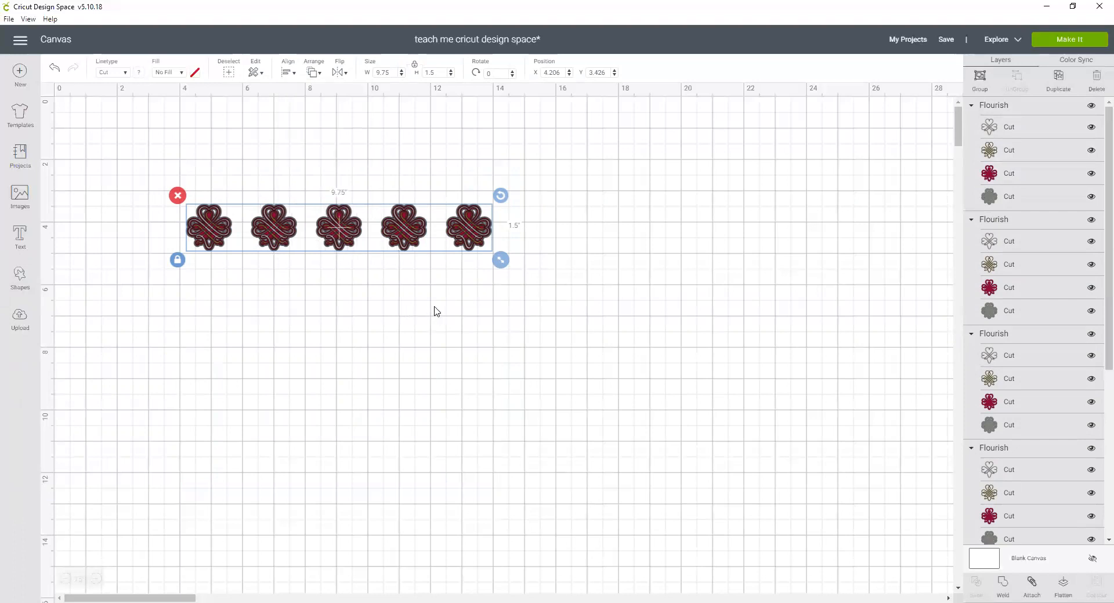
pyautogui.moveTo(592, 330)
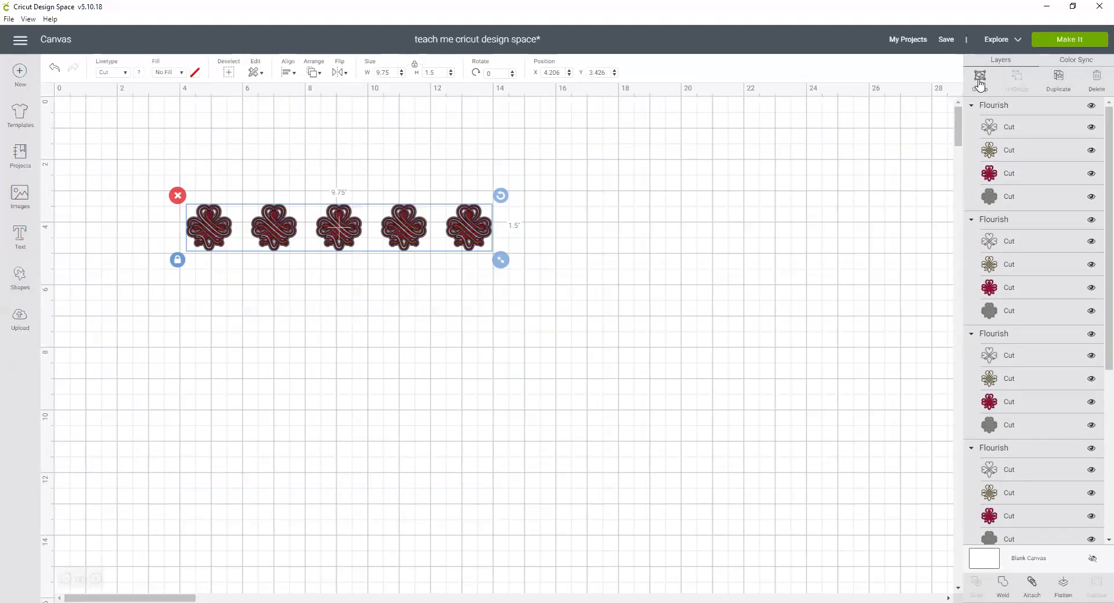
# Group the five flourishes, show the square again, and offset the second row to the right
pyautogui.click(978, 80)
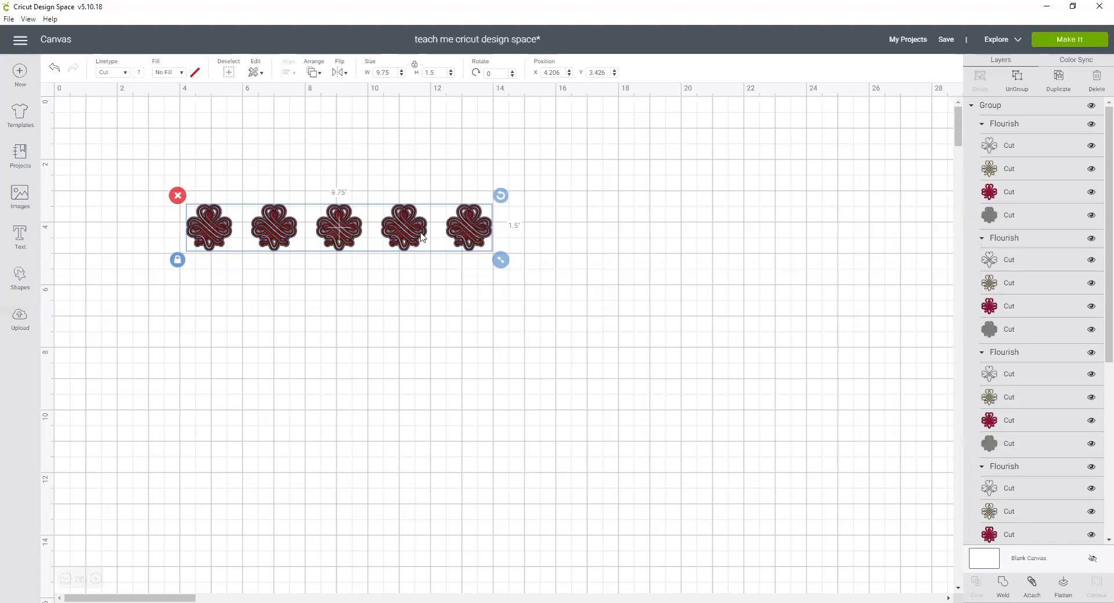
pyautogui.moveTo(546, 304)
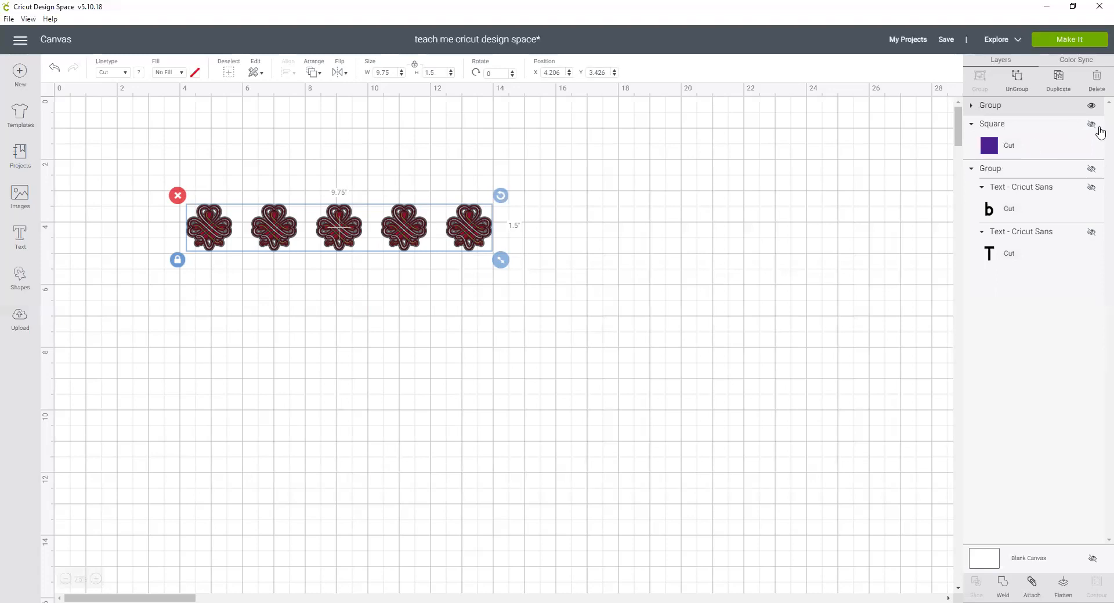
pyautogui.click(1093, 124)
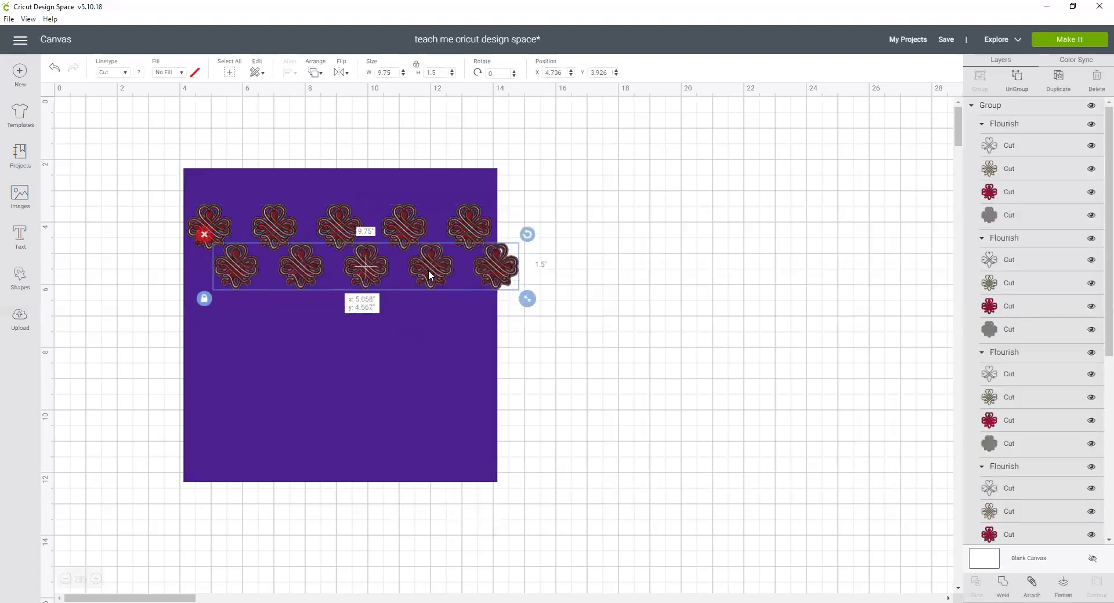
pyautogui.moveTo(366, 267); pyautogui.dragTo(371, 270)
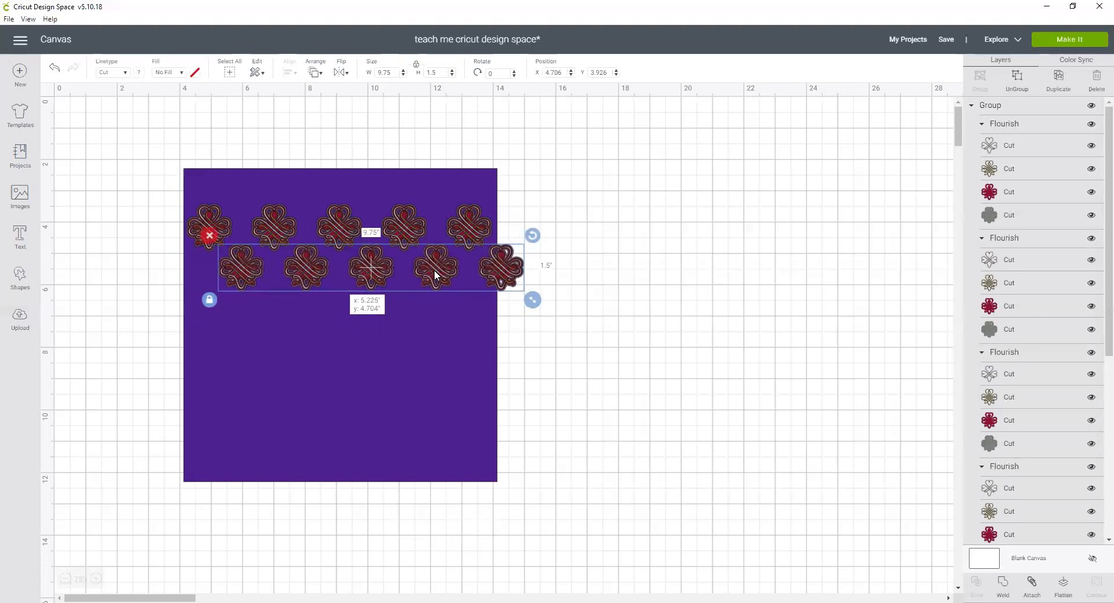
# Duplicate the offset row and place the copy beneath it as a third row
pyautogui.rightClick(505, 269)
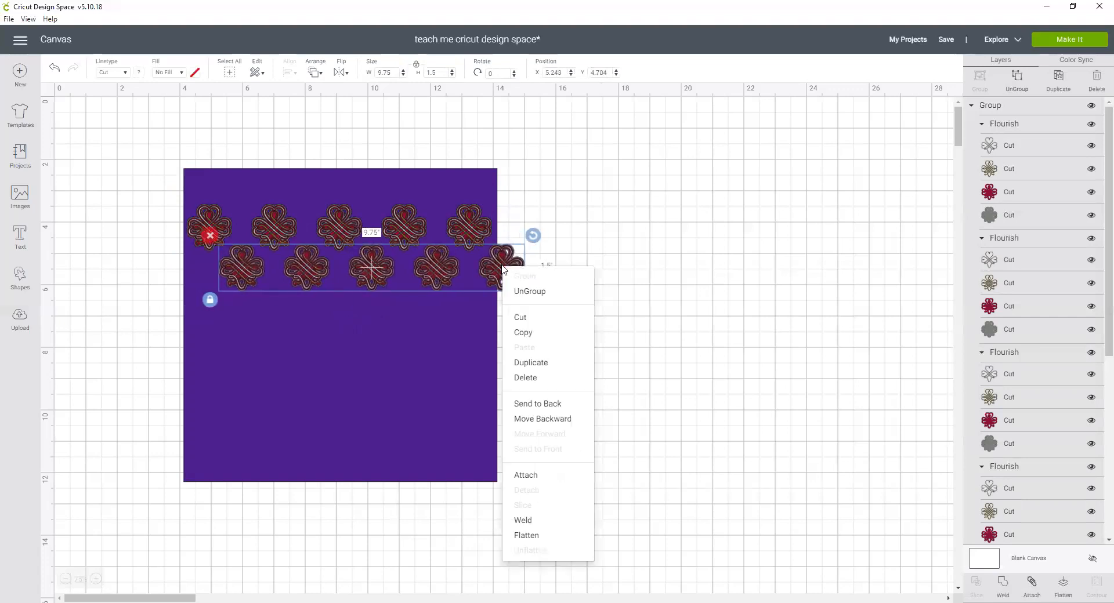
pyautogui.click(505, 293)
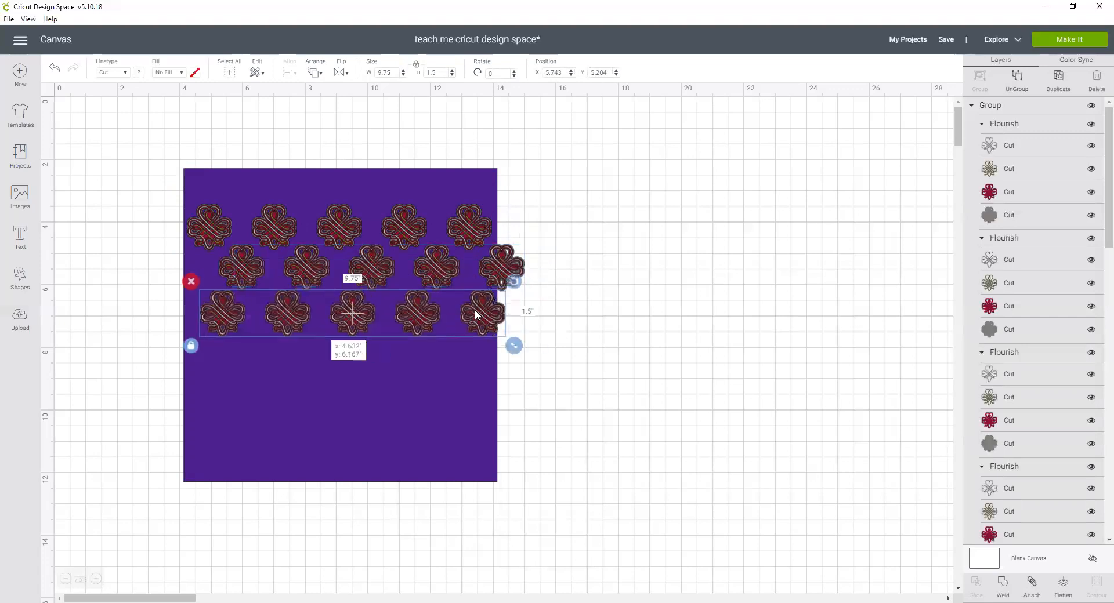
pyautogui.moveTo(476, 314); pyautogui.dragTo(468, 310)
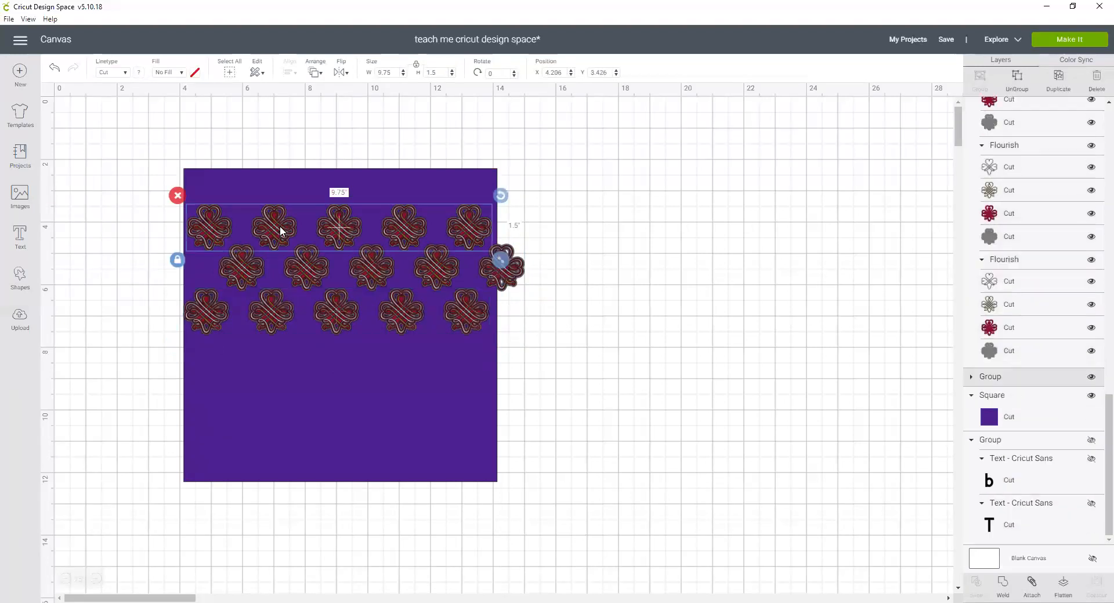
# Select all three flourish rows, Center Horizontally, and deselect
pyautogui.moveTo(501, 260); pyautogui.dragTo(501, 344)
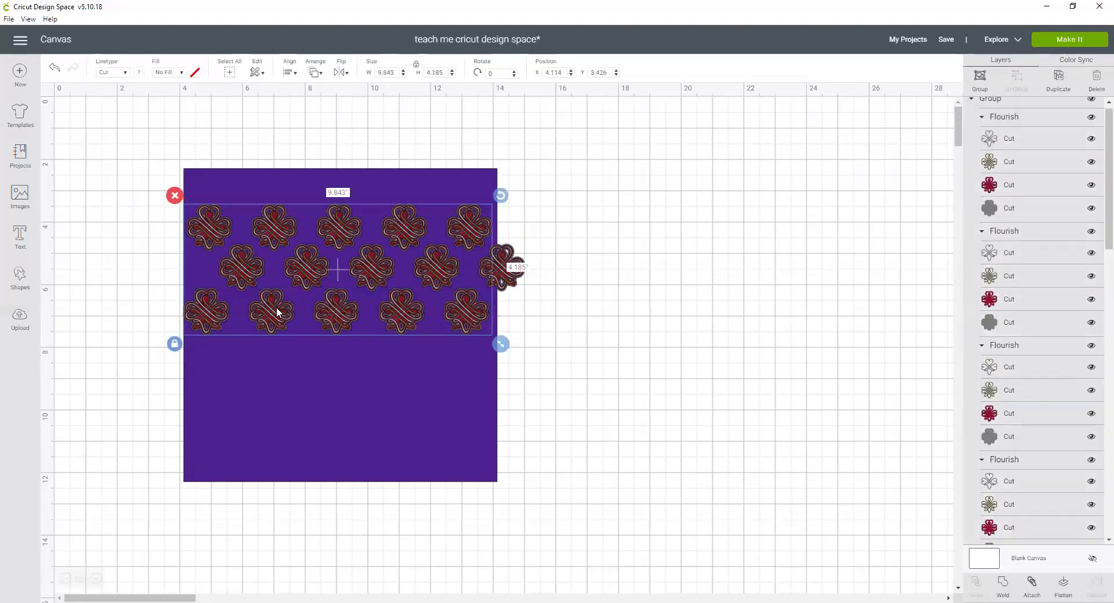
pyautogui.click(289, 72)
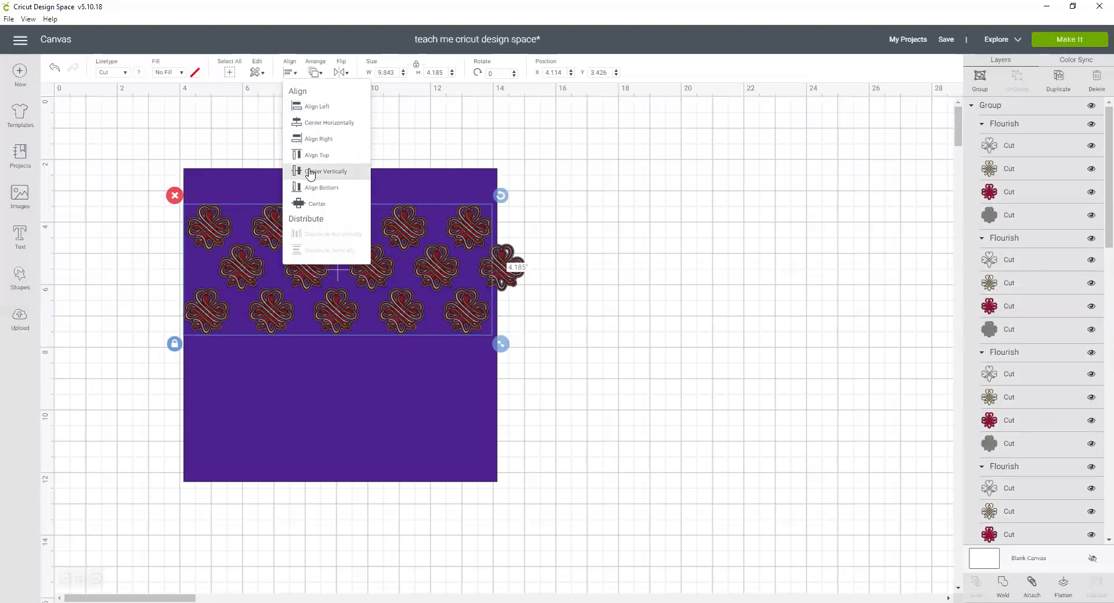
pyautogui.moveTo(309, 127)
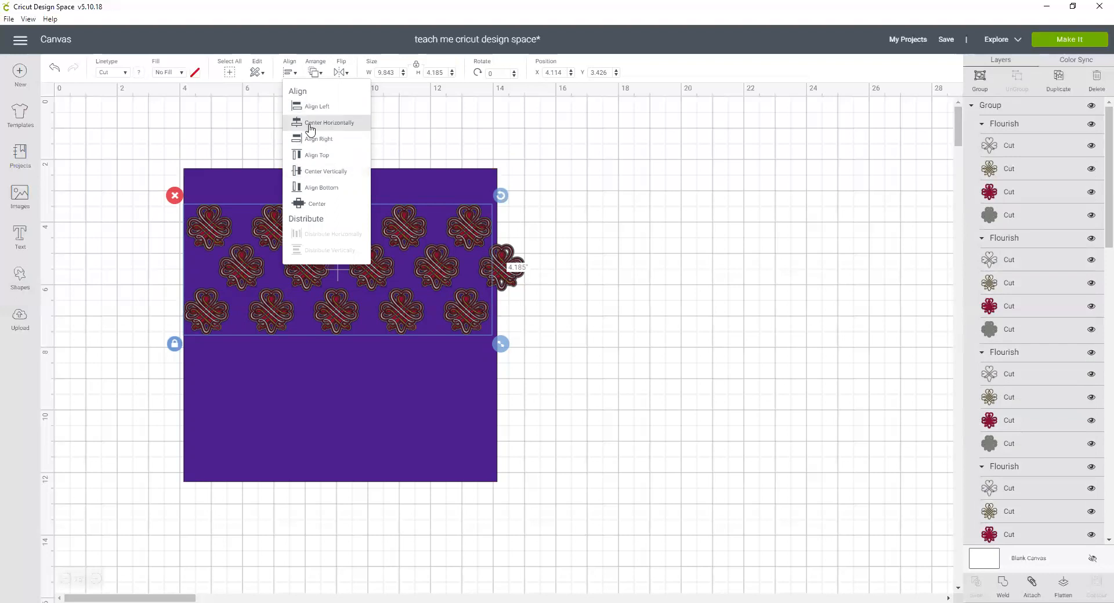
pyautogui.click(328, 122)
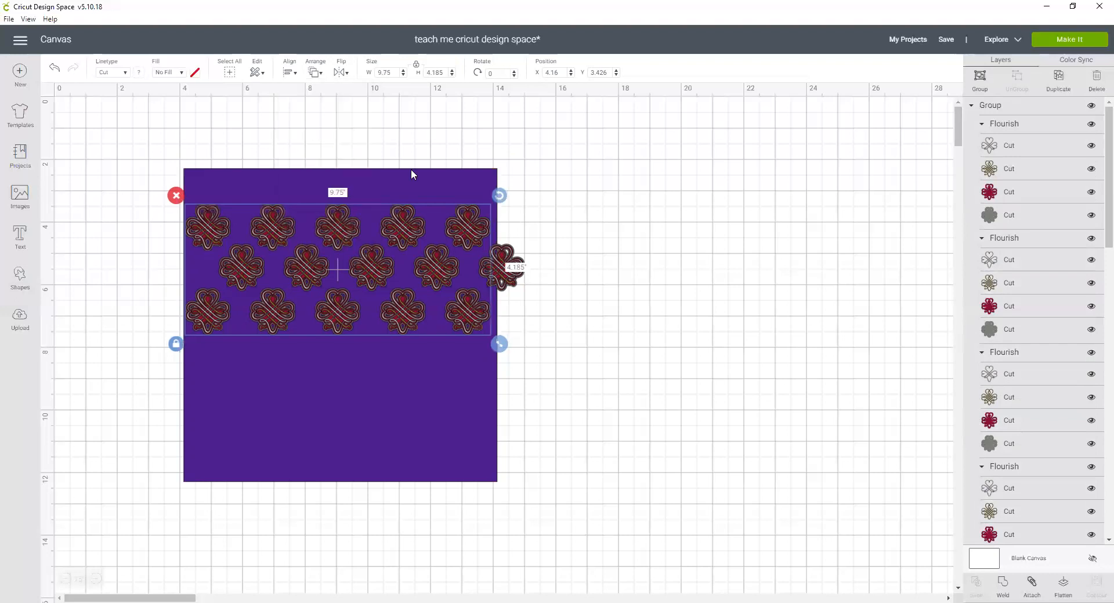
pyautogui.click(568, 324)
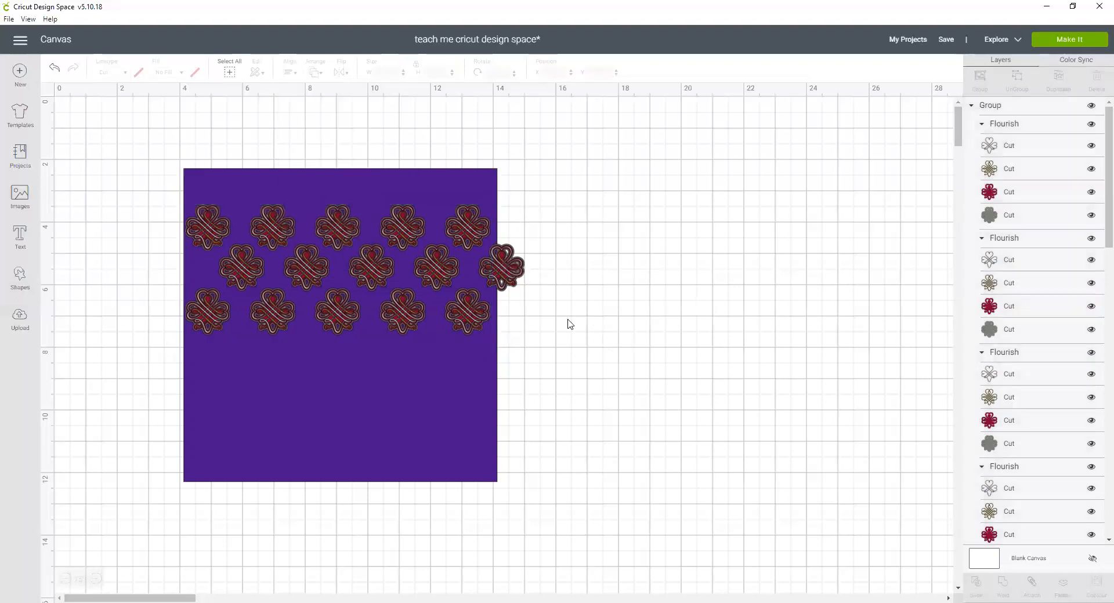
pyautogui.moveTo(482, 391)
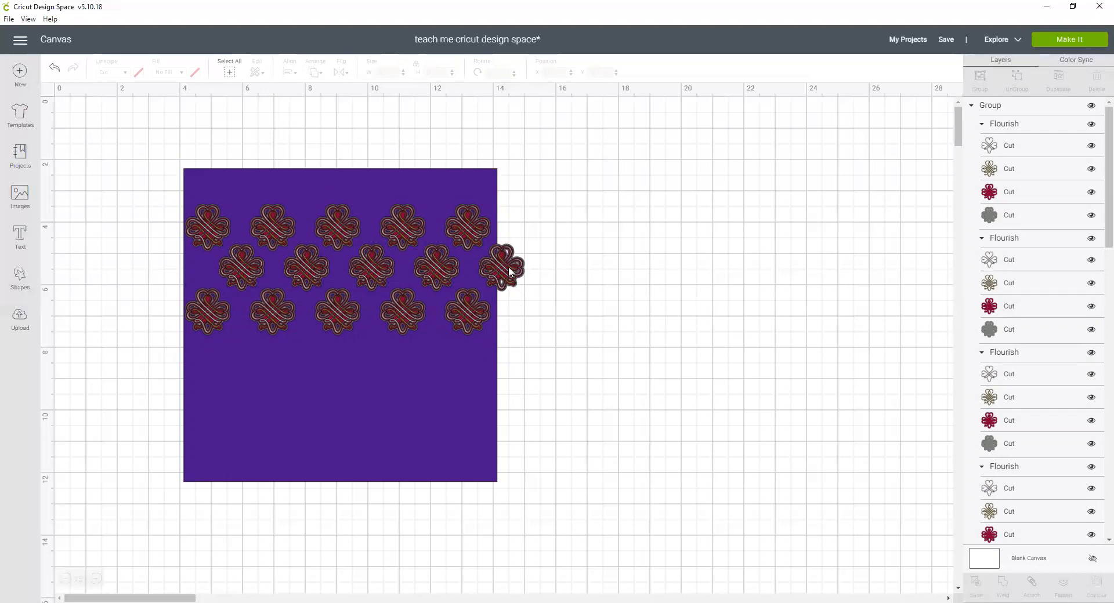
pyautogui.moveTo(507, 289)
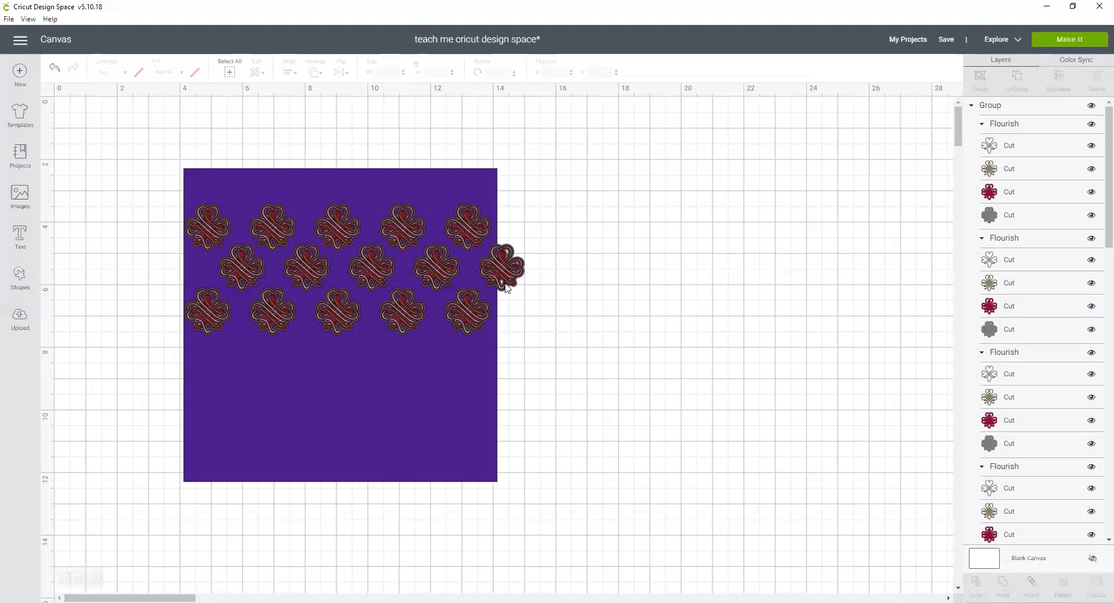
pyautogui.moveTo(511, 281)
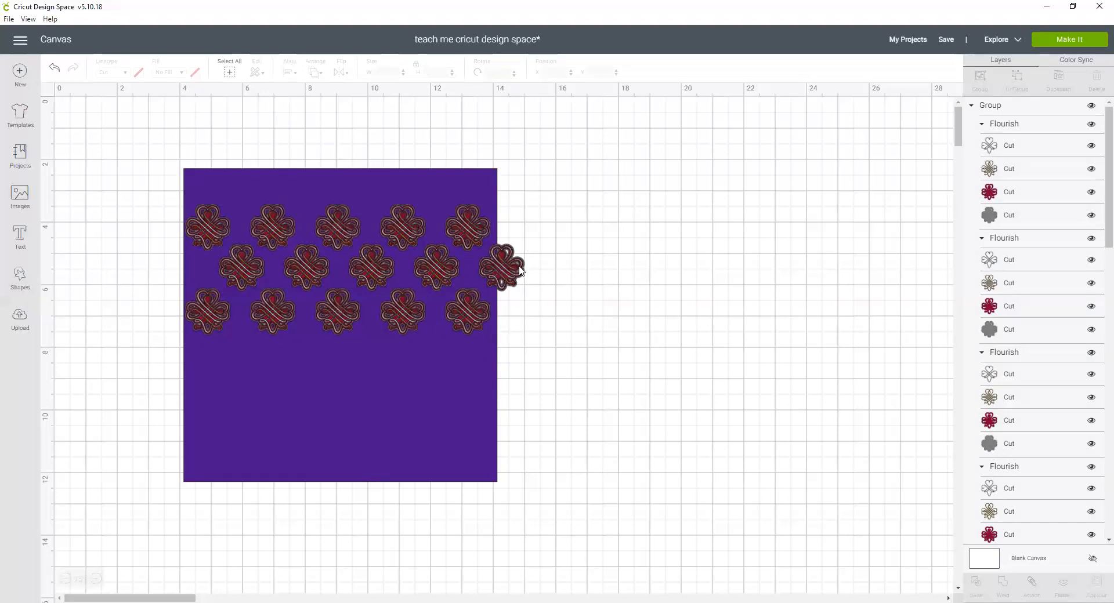
pyautogui.moveTo(545, 298)
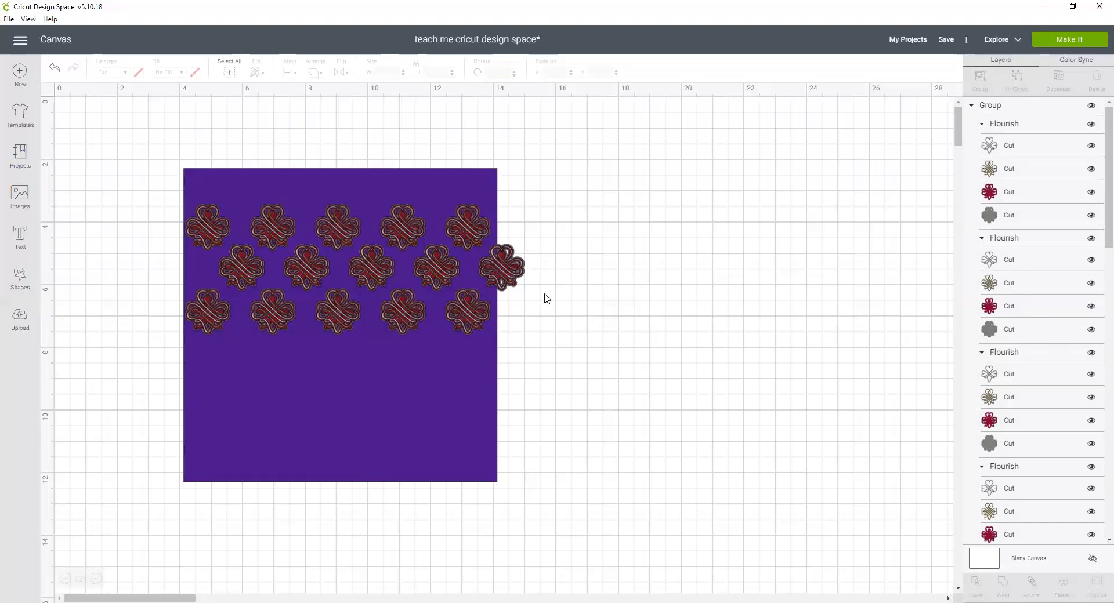
pyautogui.moveTo(511, 273)
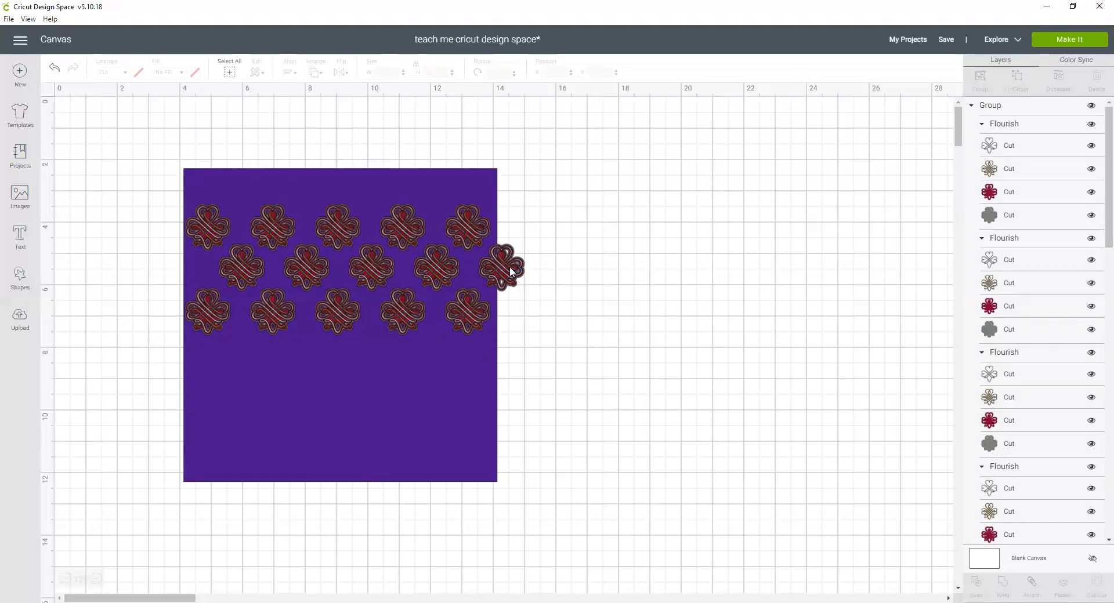
pyautogui.moveTo(521, 261)
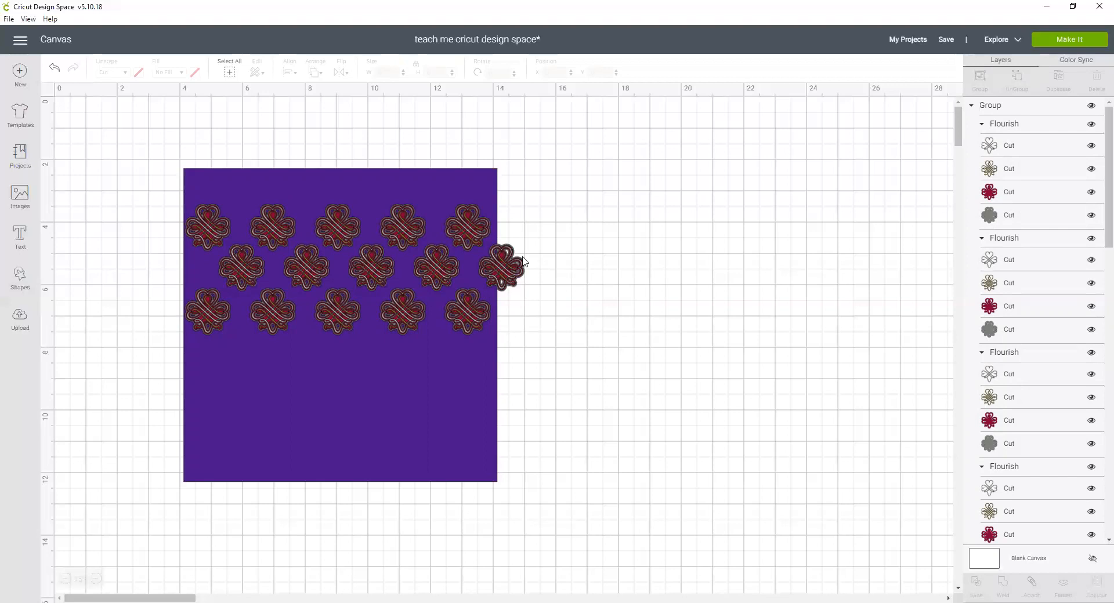
pyautogui.moveTo(622, 389)
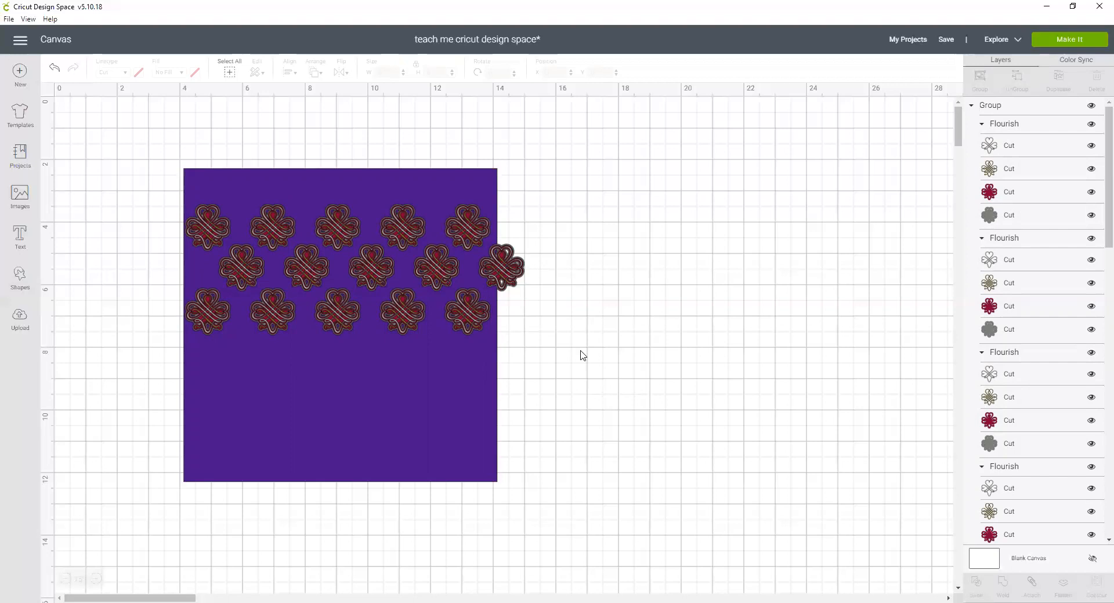
pyautogui.moveTo(279, 241)
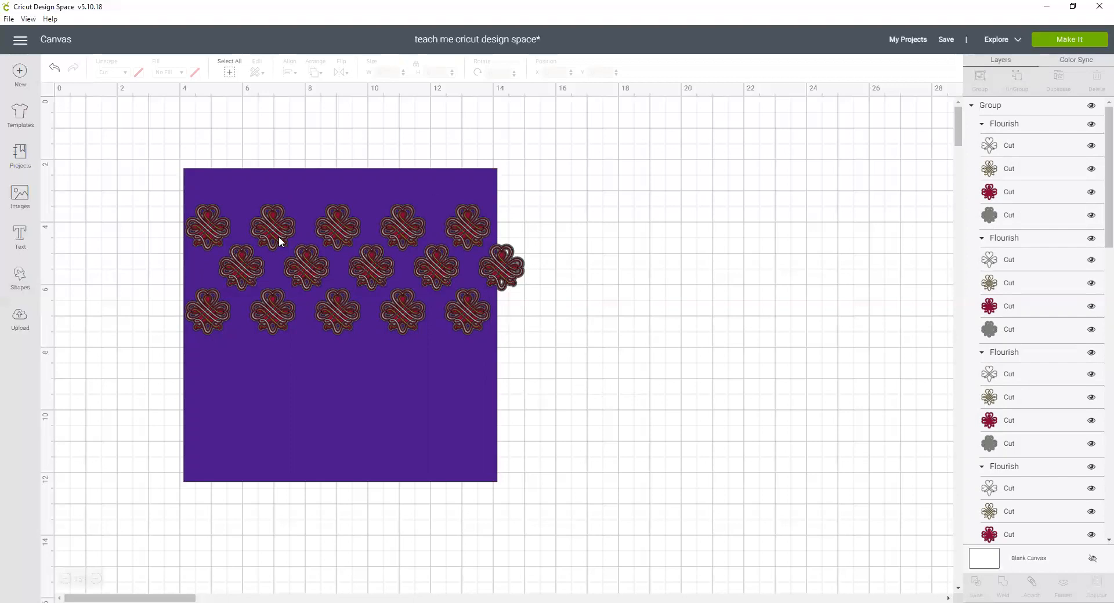
pyautogui.moveTo(475, 326)
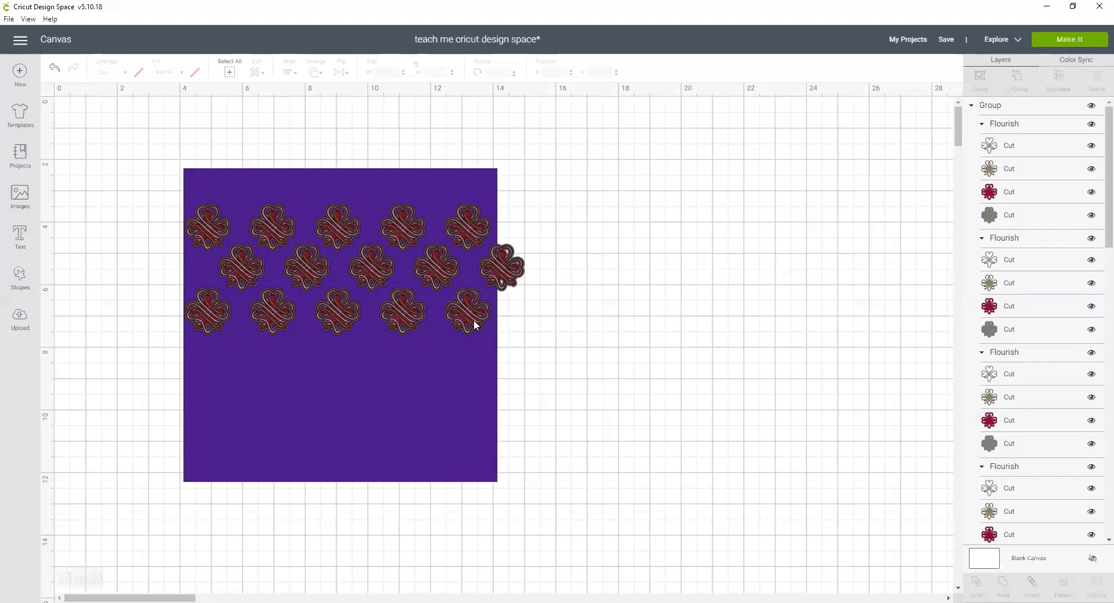
pyautogui.moveTo(460, 320)
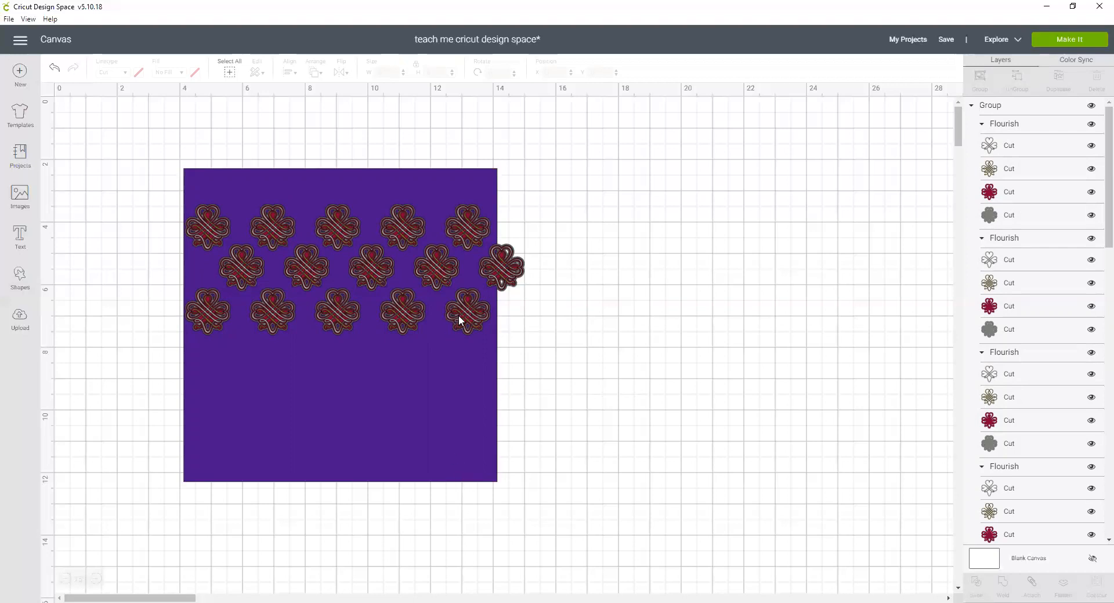
pyautogui.moveTo(534, 476)
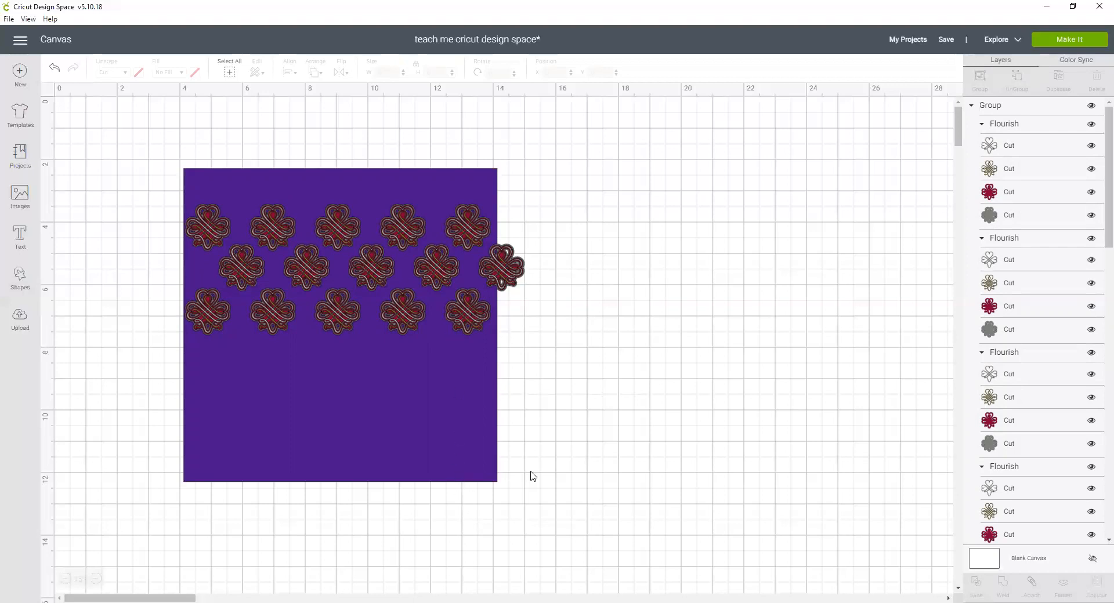
pyautogui.moveTo(579, 432)
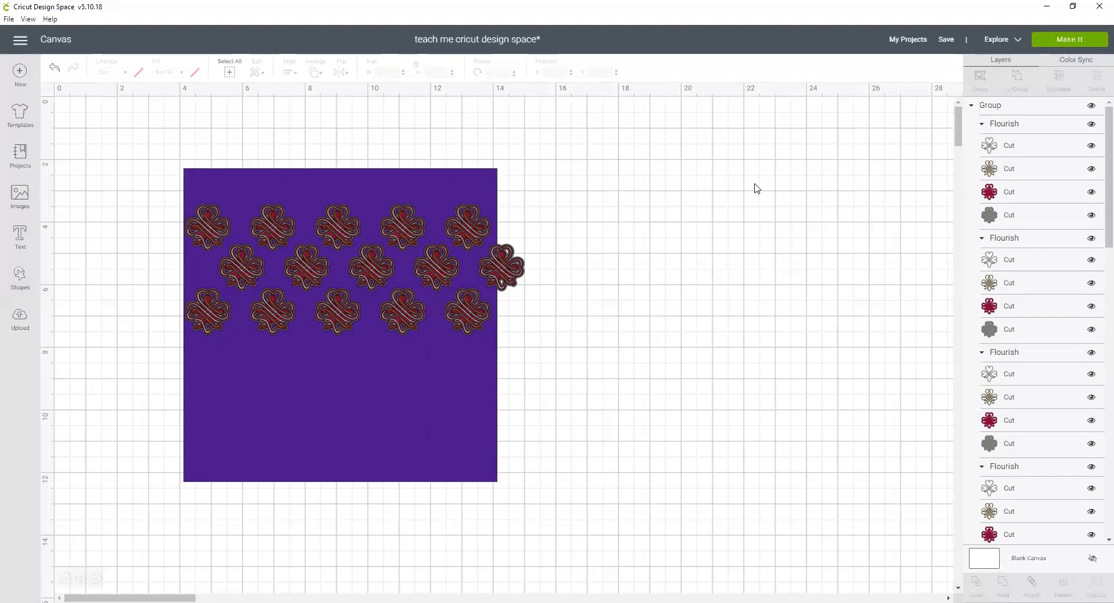
pyautogui.moveTo(799, 247)
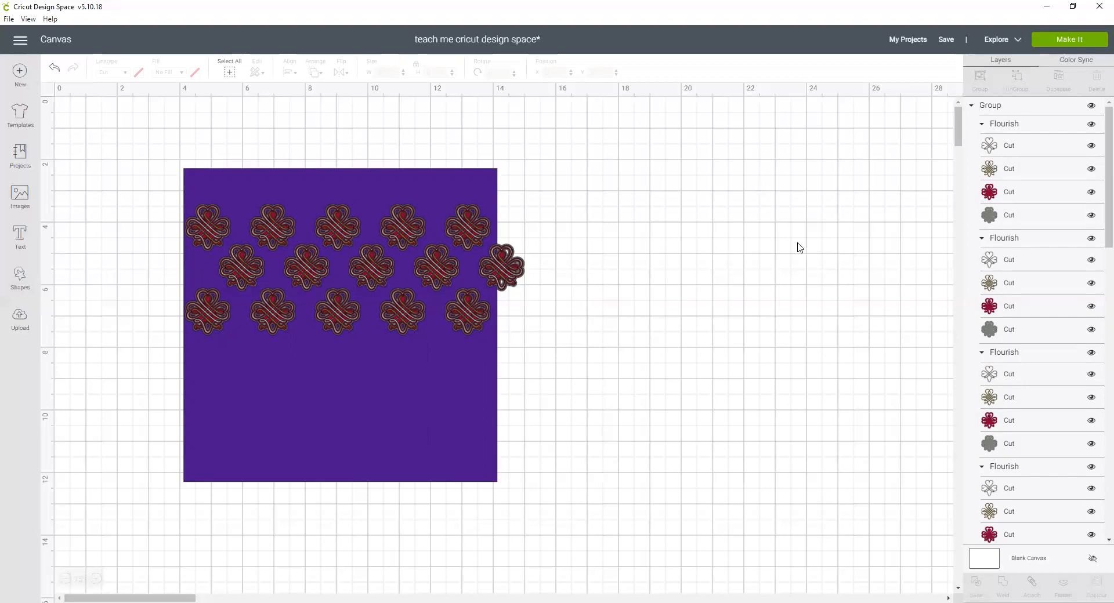
pyautogui.moveTo(740, 171)
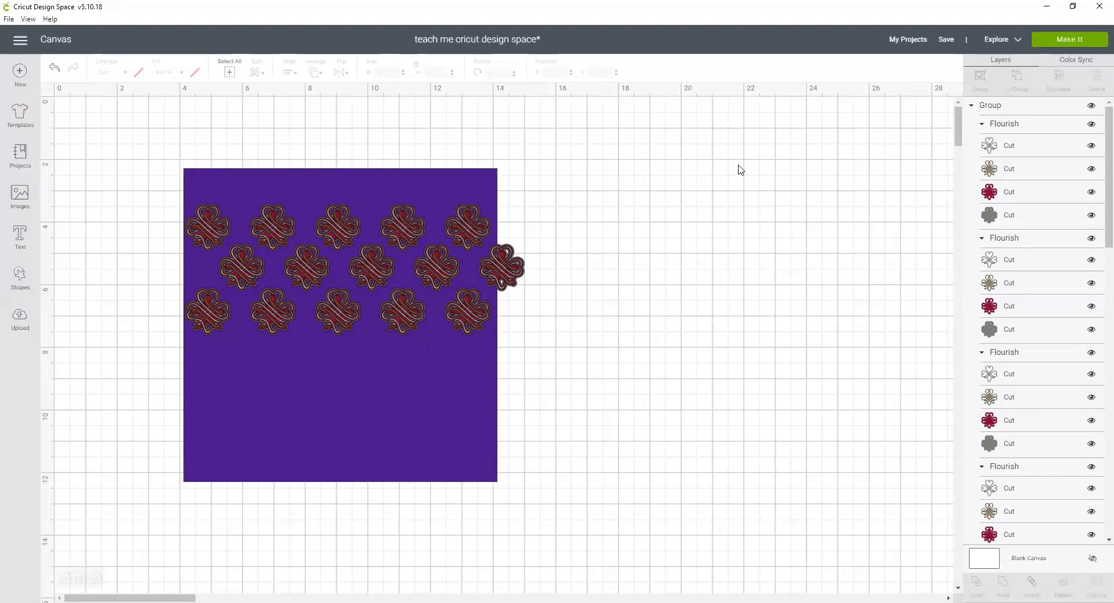